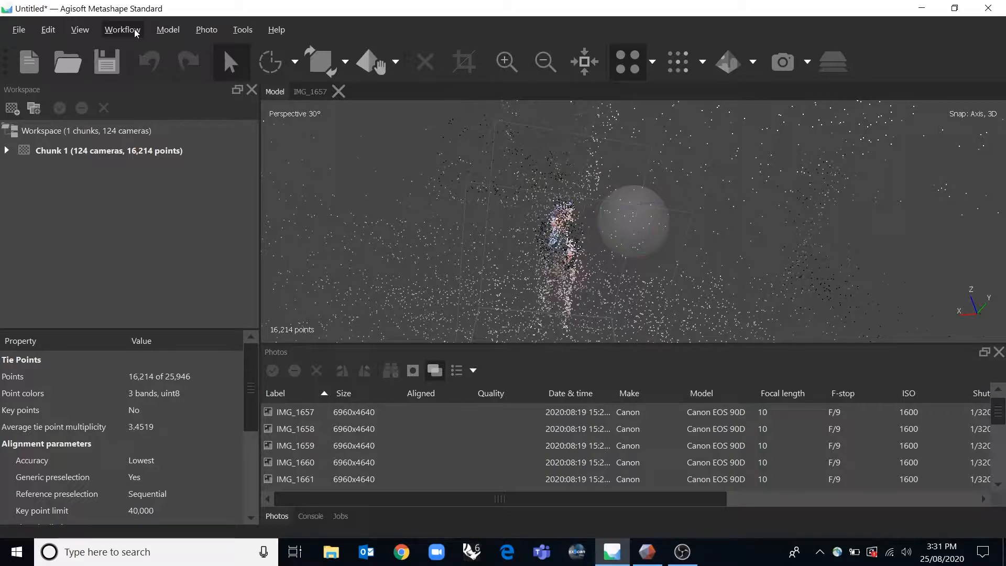
mouse_move(135, 34)
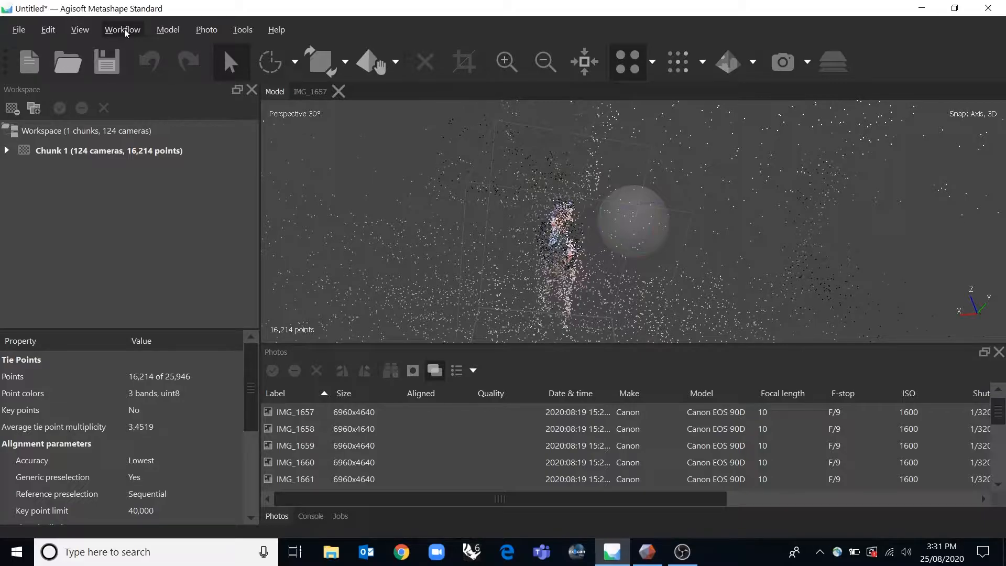
Open photo IMG_1658 in its own tab with its tie points shown.
click(122, 29)
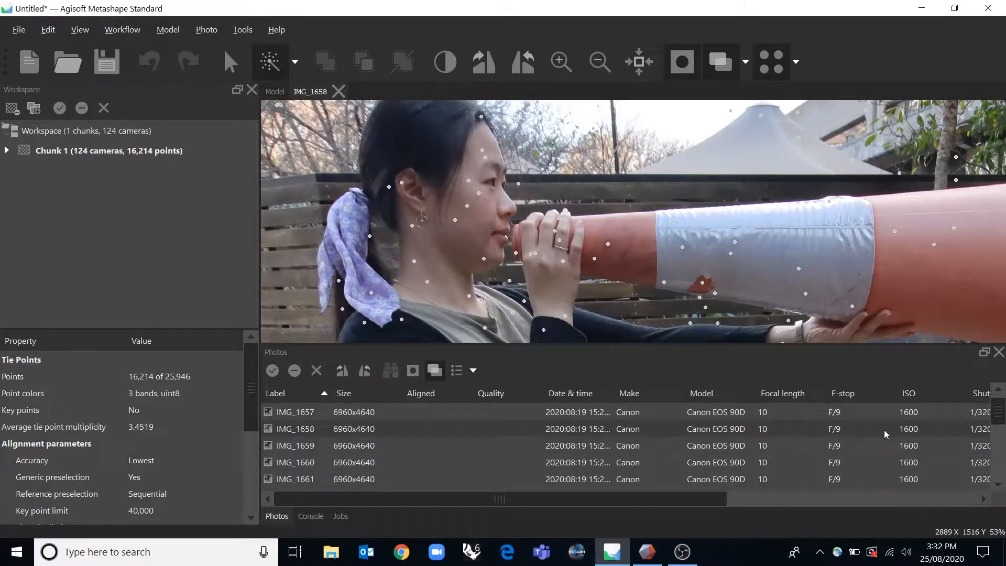
Zoom out of the photo and return to the 3D tie point cloud with Chunk 1 expanded.
scroll(down, 3)
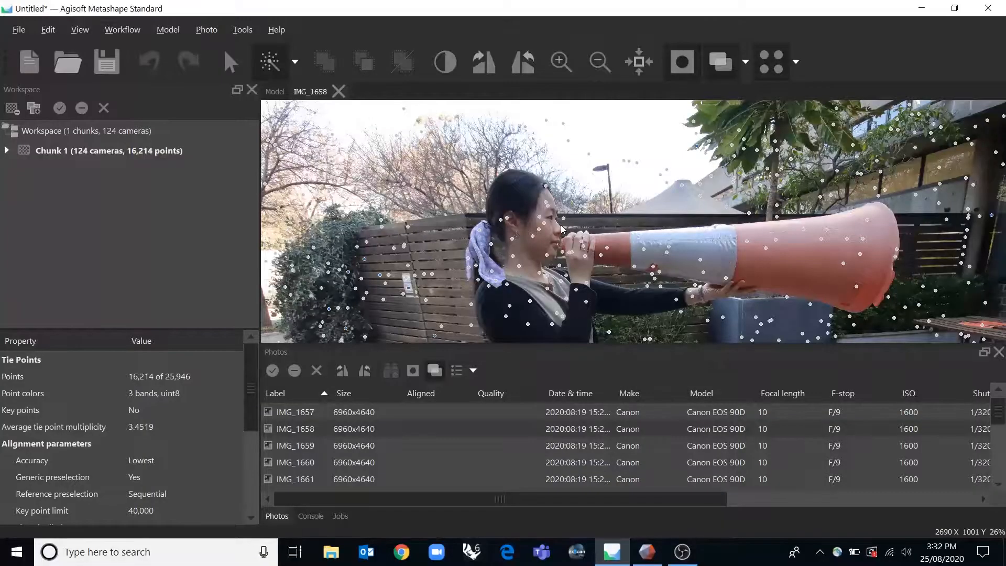
click(121, 29)
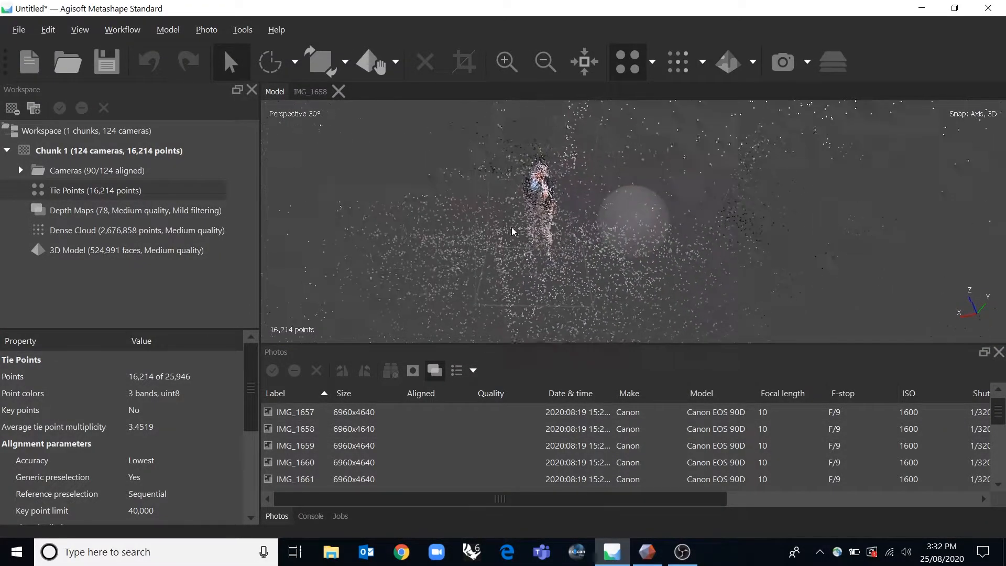
drag(513, 232, 621, 239)
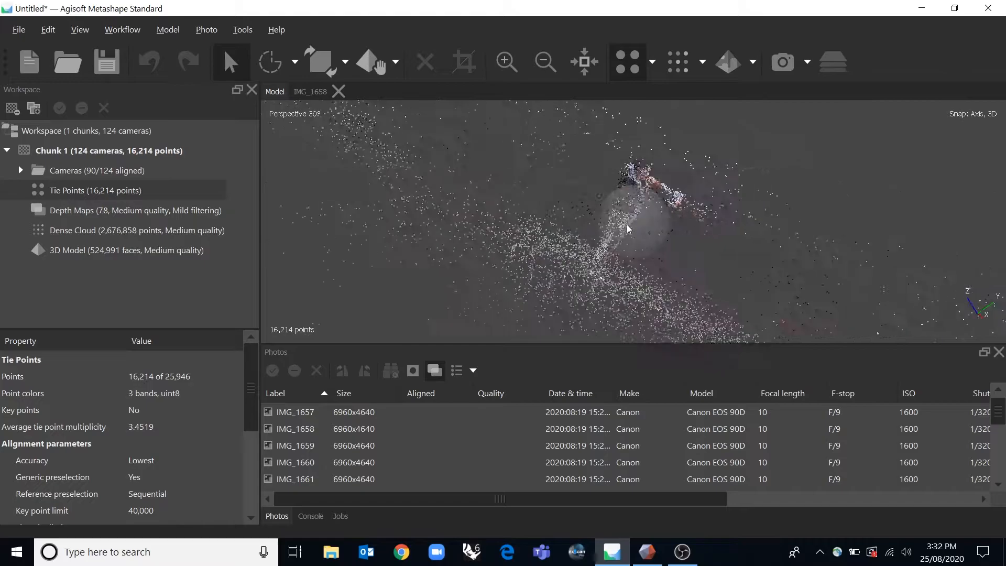
drag(627, 229, 585, 159)
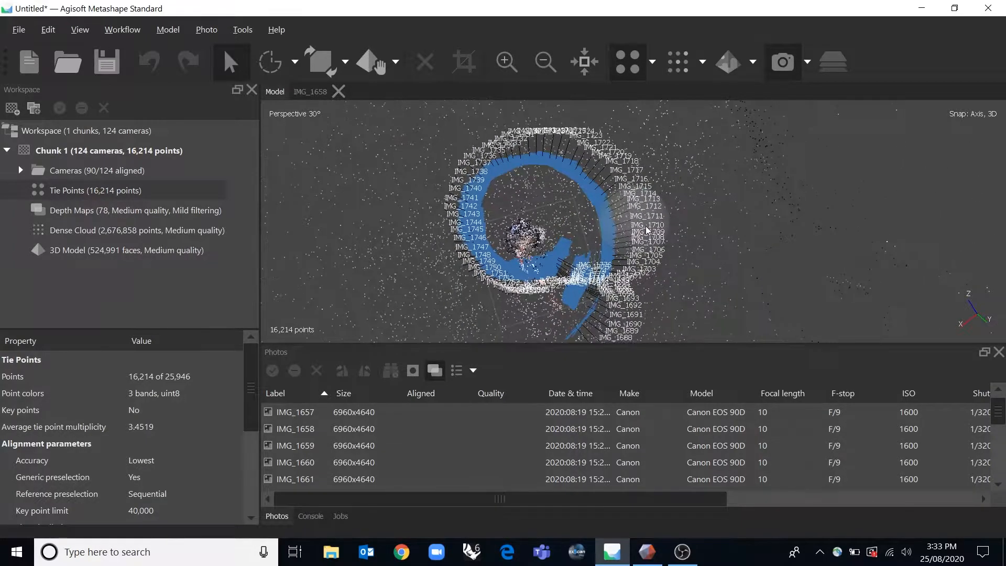
drag(641, 230, 629, 193)
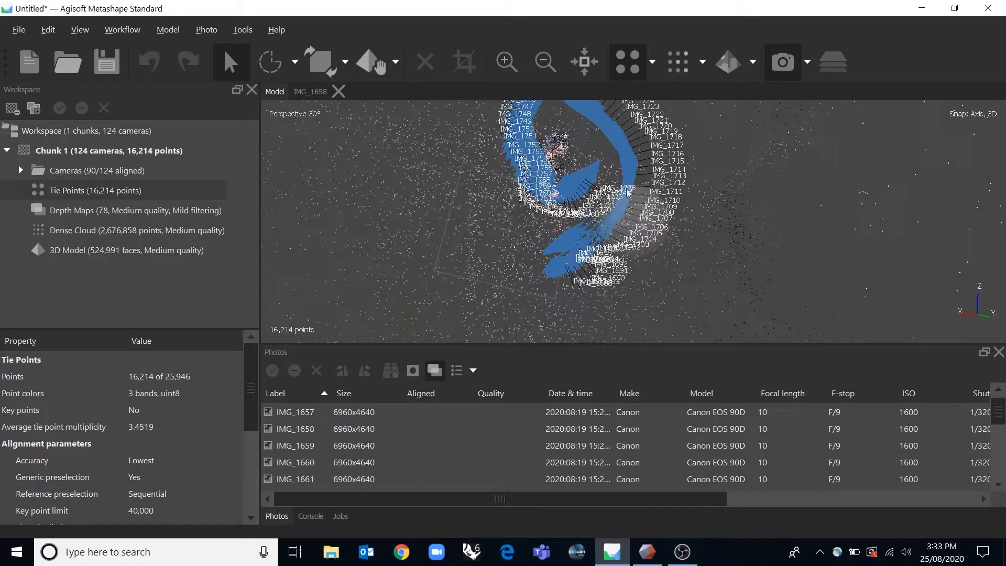
drag(623, 193, 590, 242)
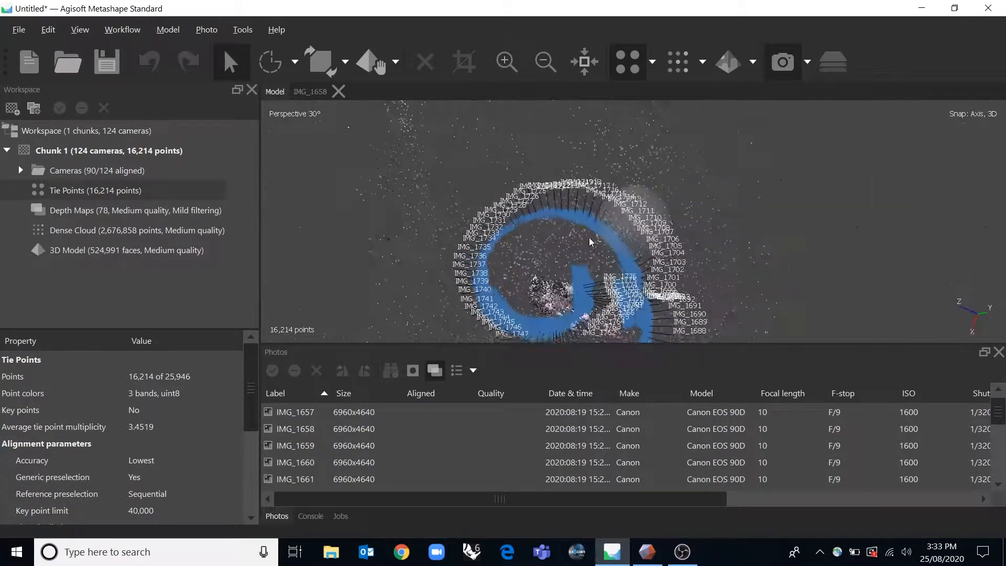
drag(590, 242, 585, 199)
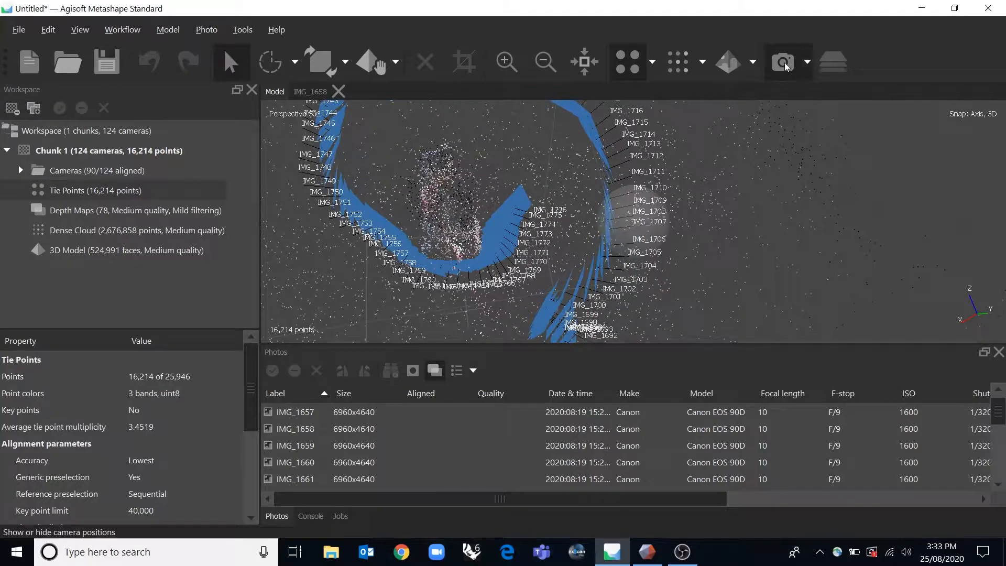
click(783, 62)
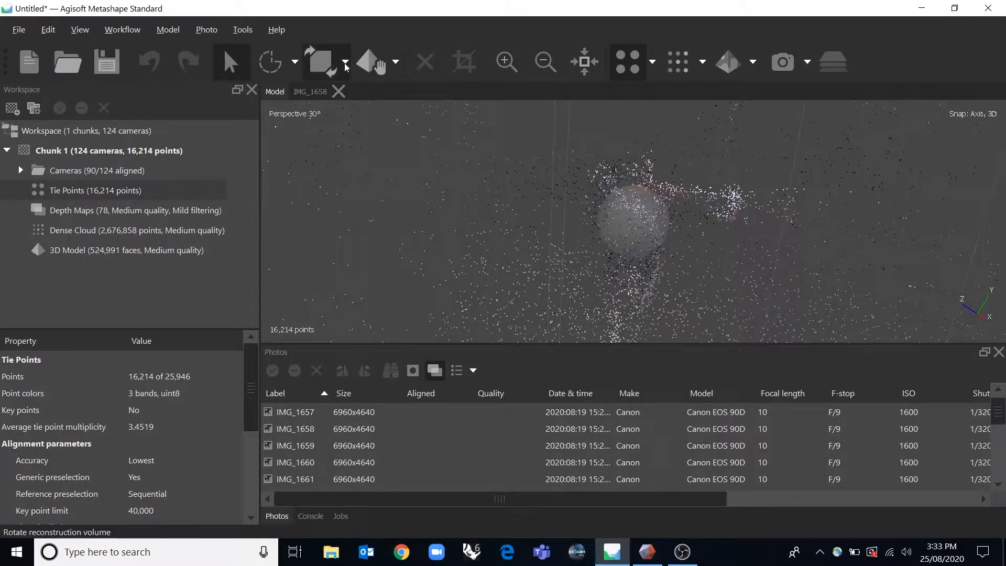
Use Move Region to fit the reconstruction volume box around the person and cone.
click(345, 62)
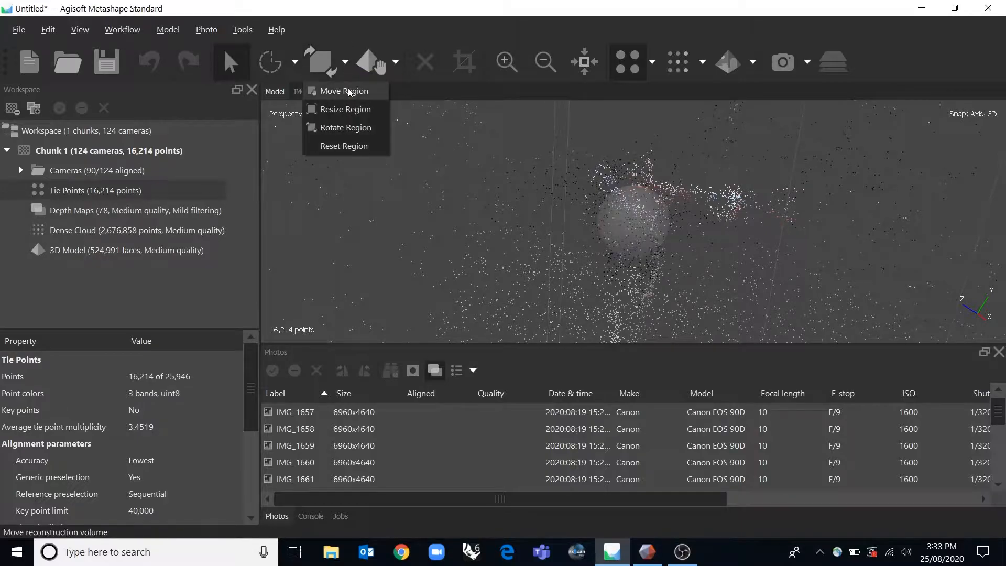
click(345, 109)
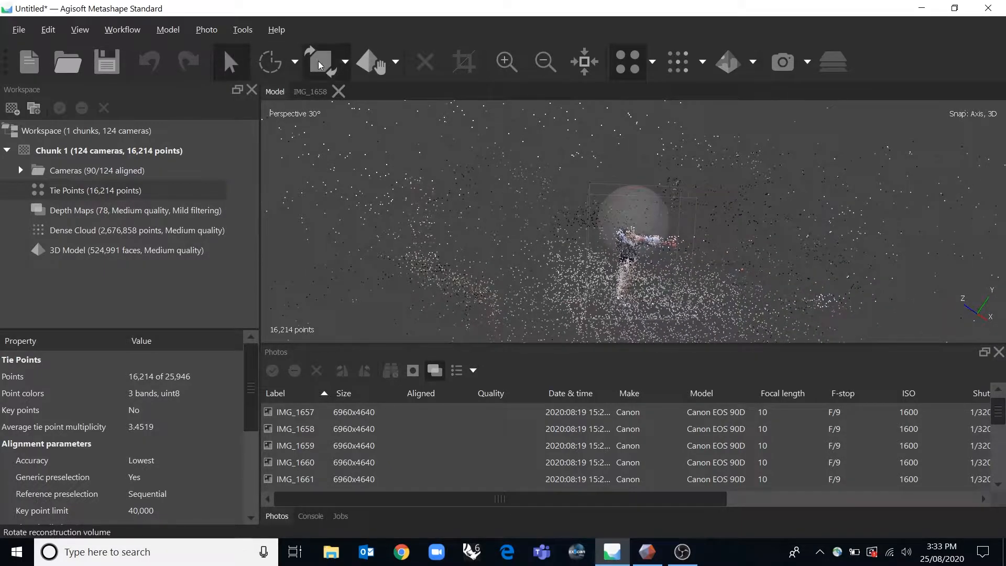
mouse_move(324, 62)
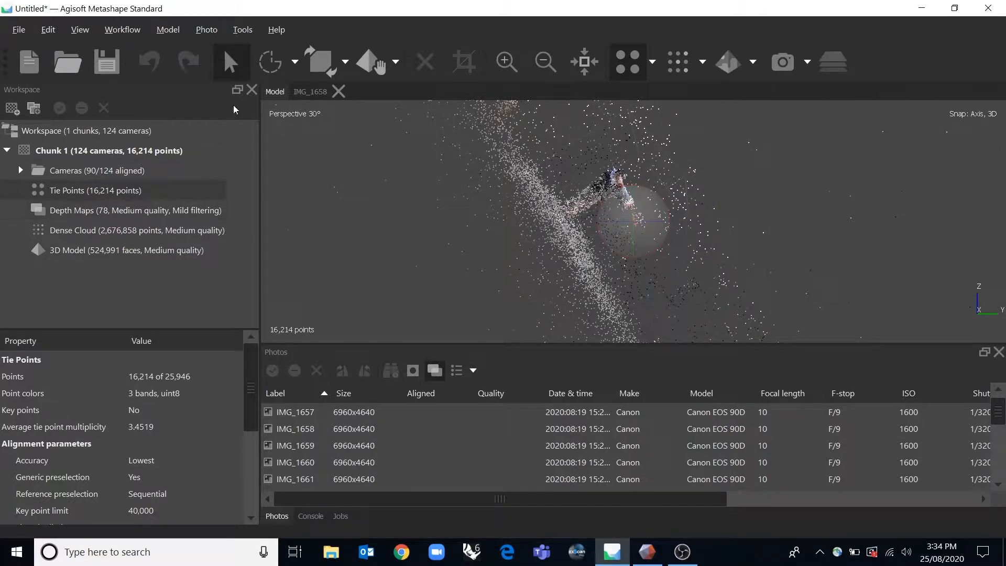
click(207, 30)
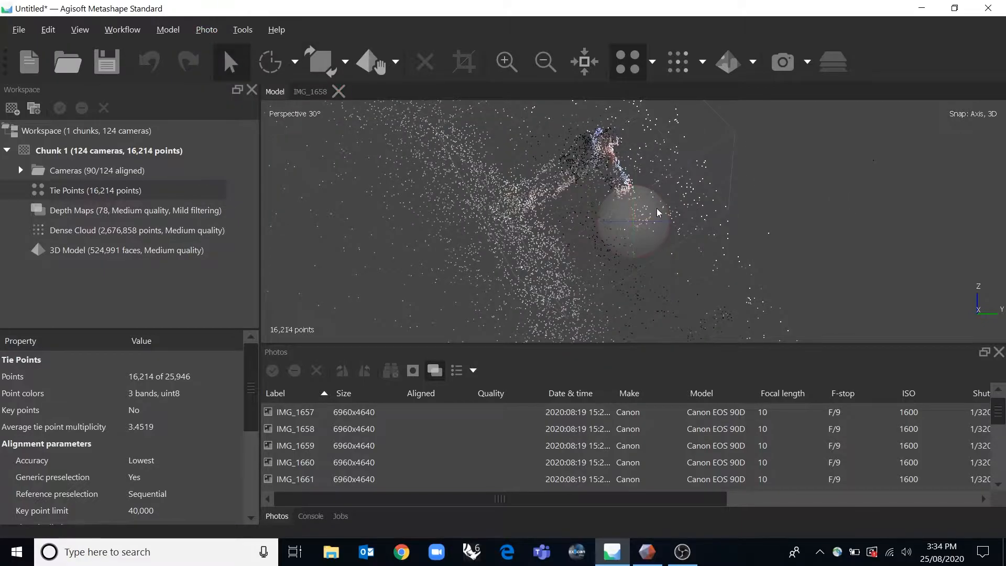
drag(658, 213, 530, 245)
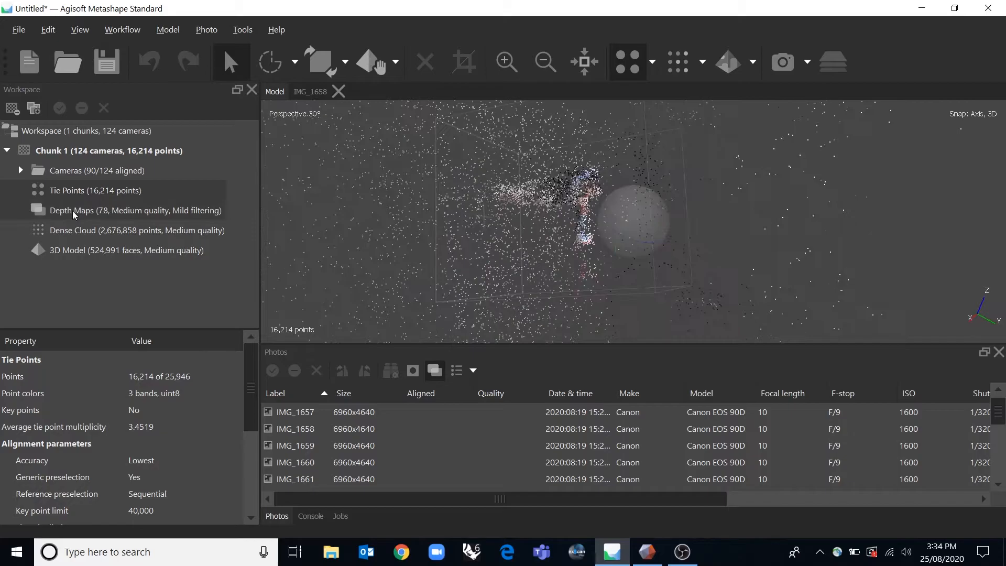
Show the dense cloud of the woman, cone and pavement and orbit around it.
click(122, 29)
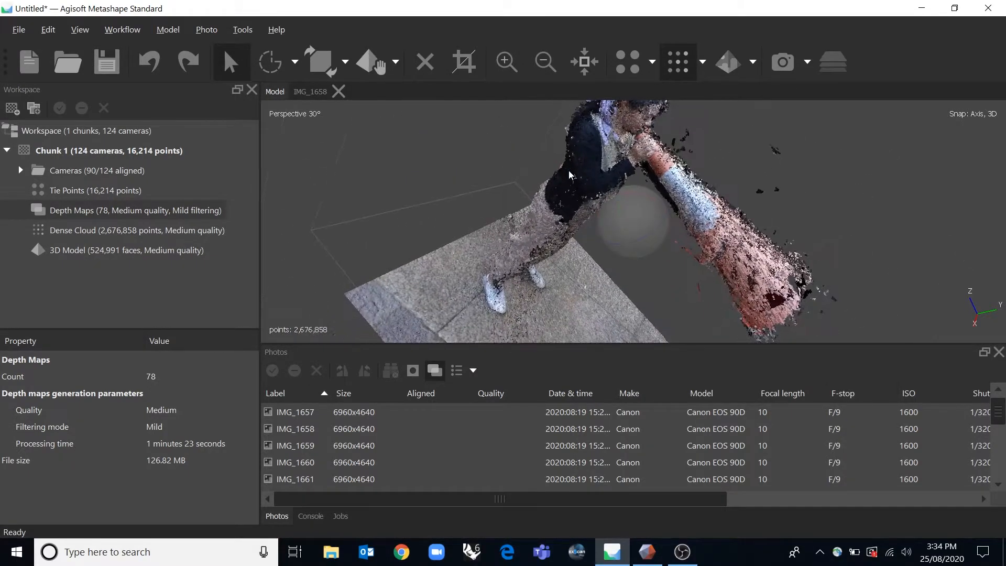
drag(568, 175, 576, 299)
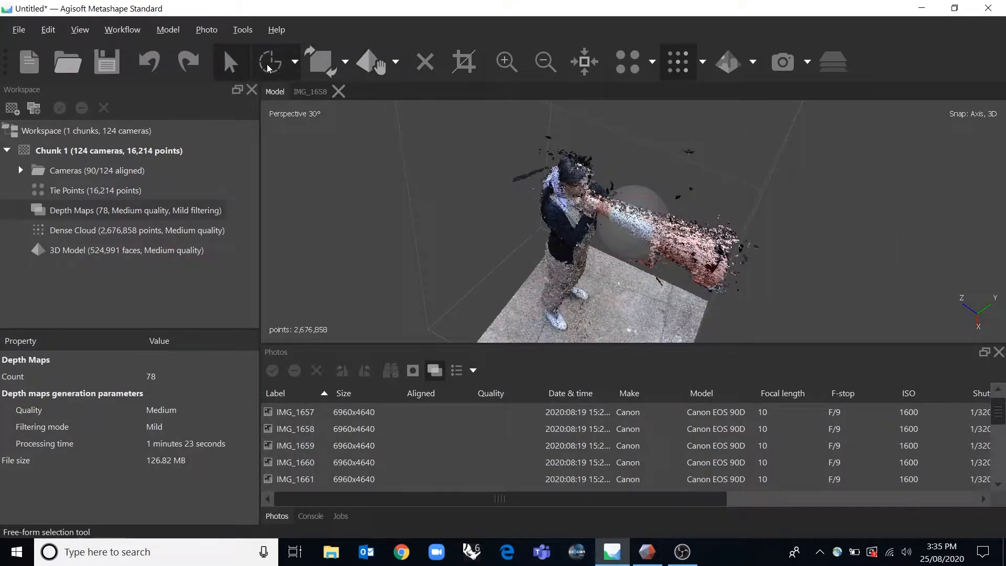
Circle-select stray points and delete them, leaving the dense cloud at 2,675,982 points.
click(294, 62)
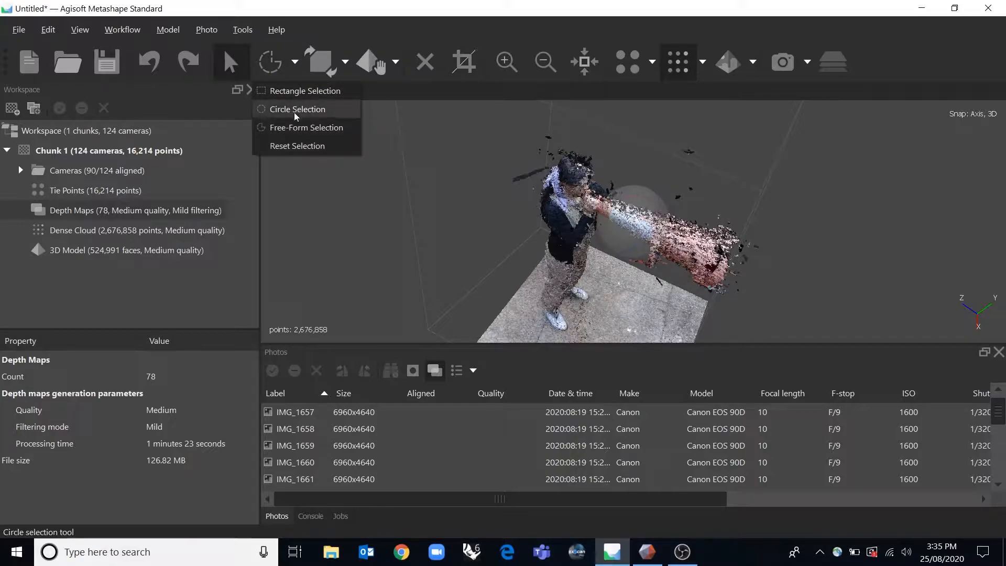
click(297, 109)
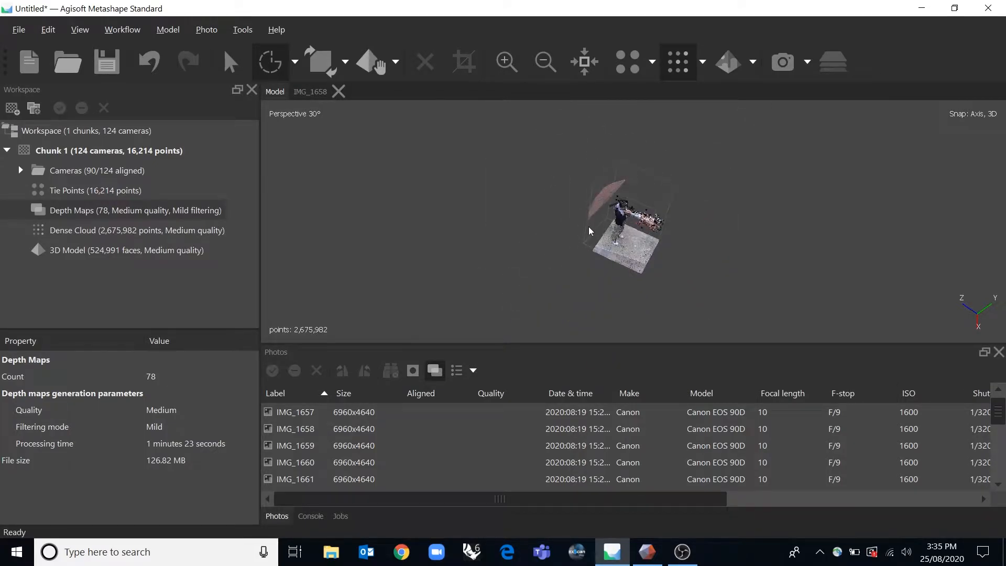
click(47, 29)
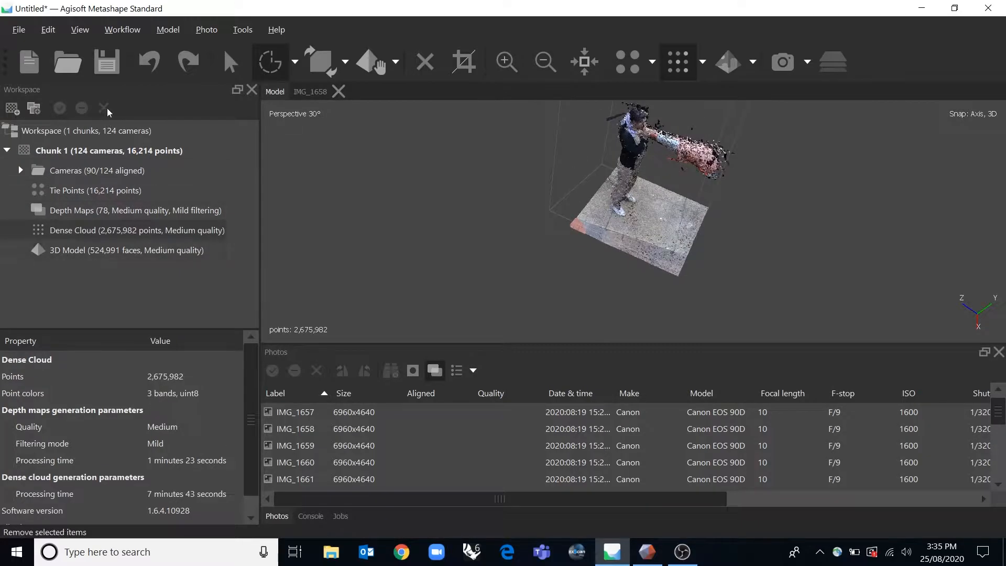
Display the model solid then textured and start Export Model to a Wavefront OBJ.
click(122, 30)
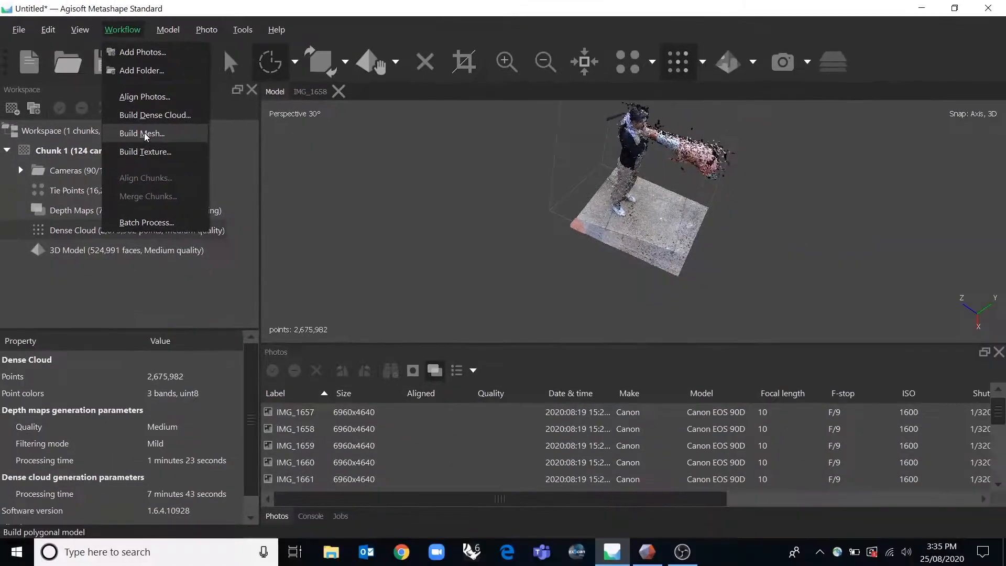
click(752, 61)
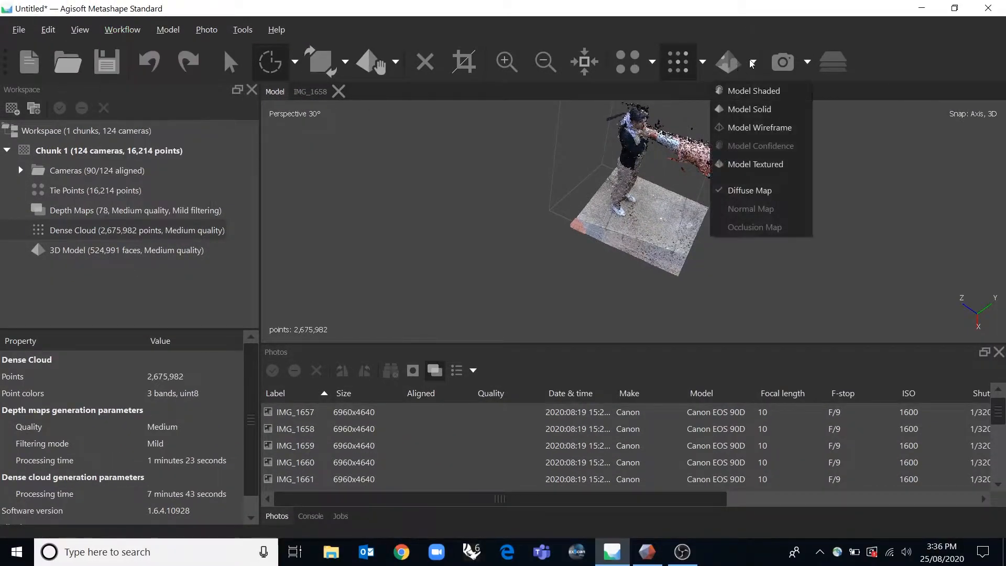
click(748, 108)
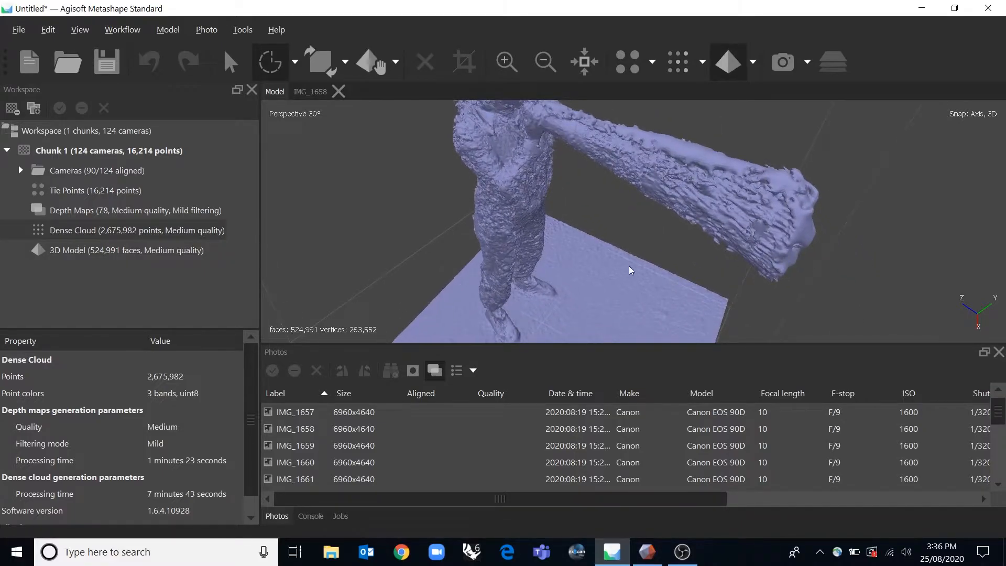
click(121, 29)
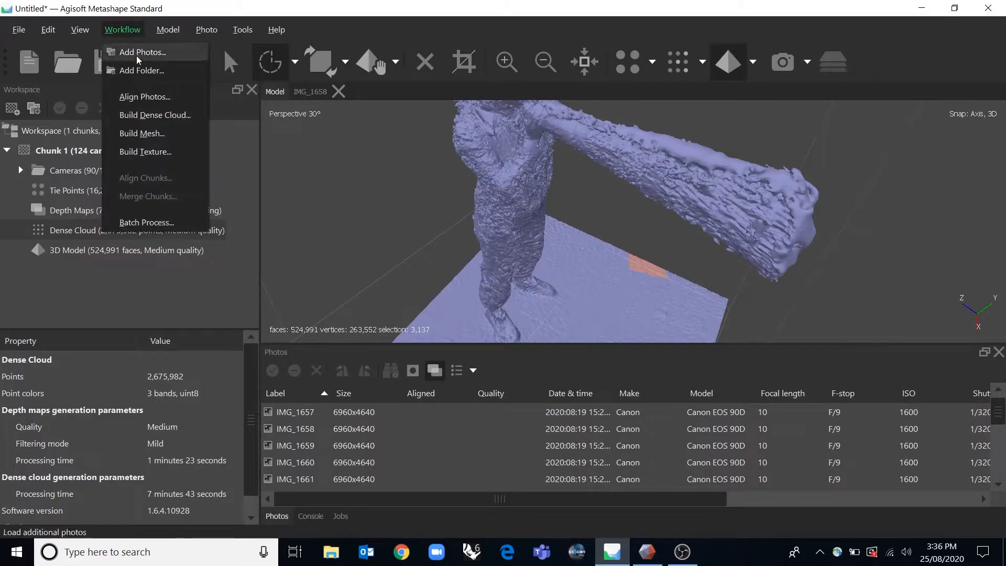
mouse_move(144, 151)
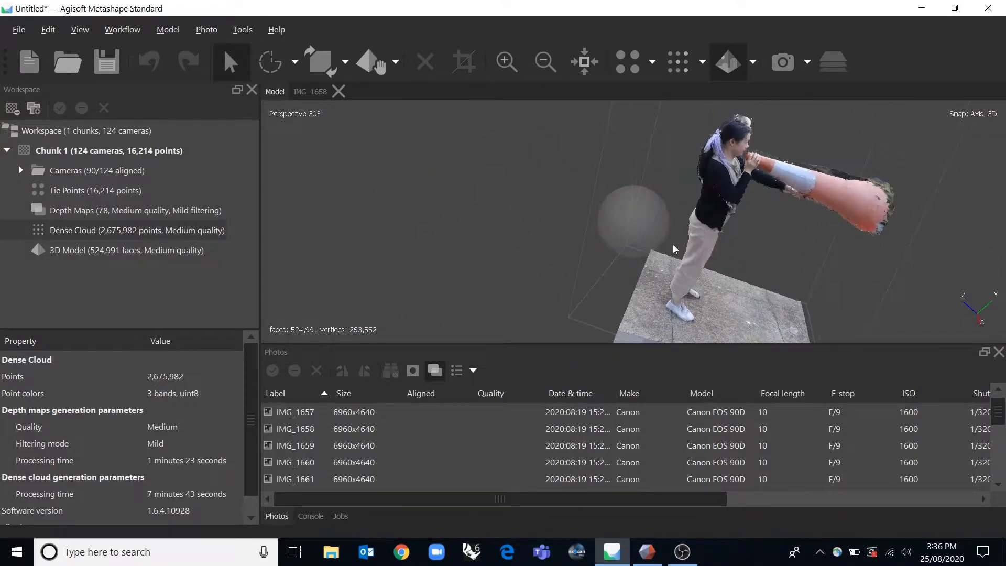
click(18, 30)
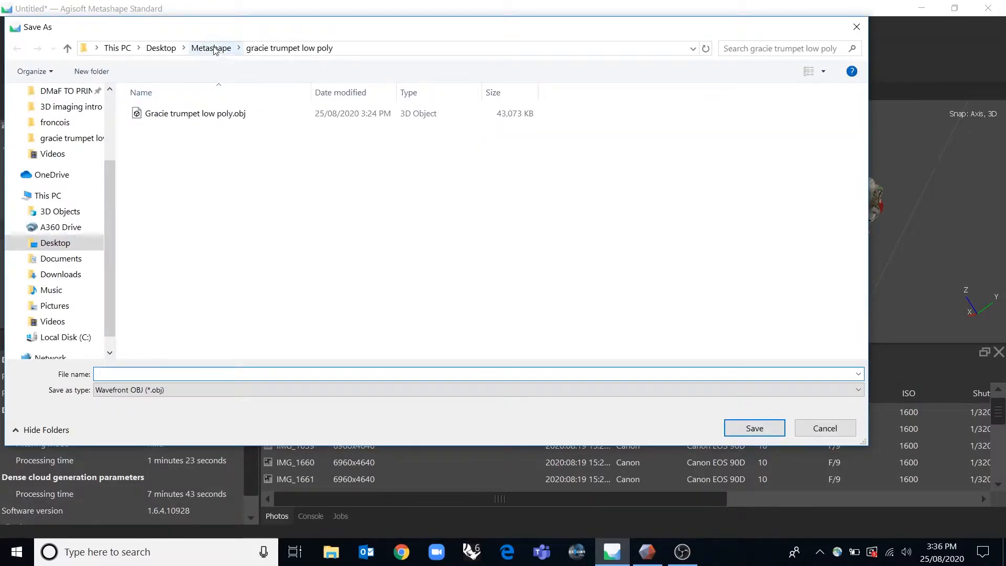
Browse to the gracie trumpet low poly folder and show its exported OBJ, MTL and TIF files.
click(211, 49)
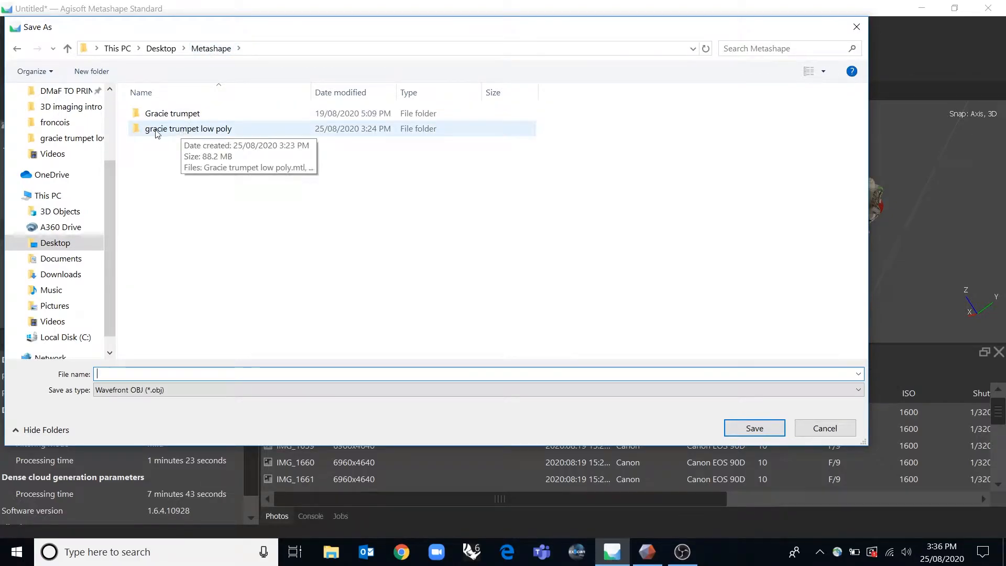
double_click(188, 128)
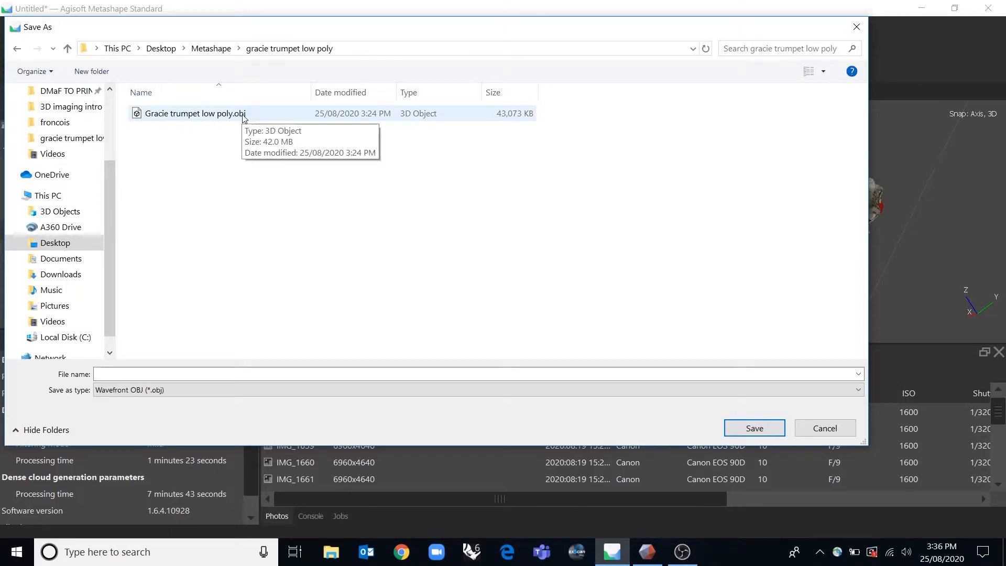
mouse_move(229, 120)
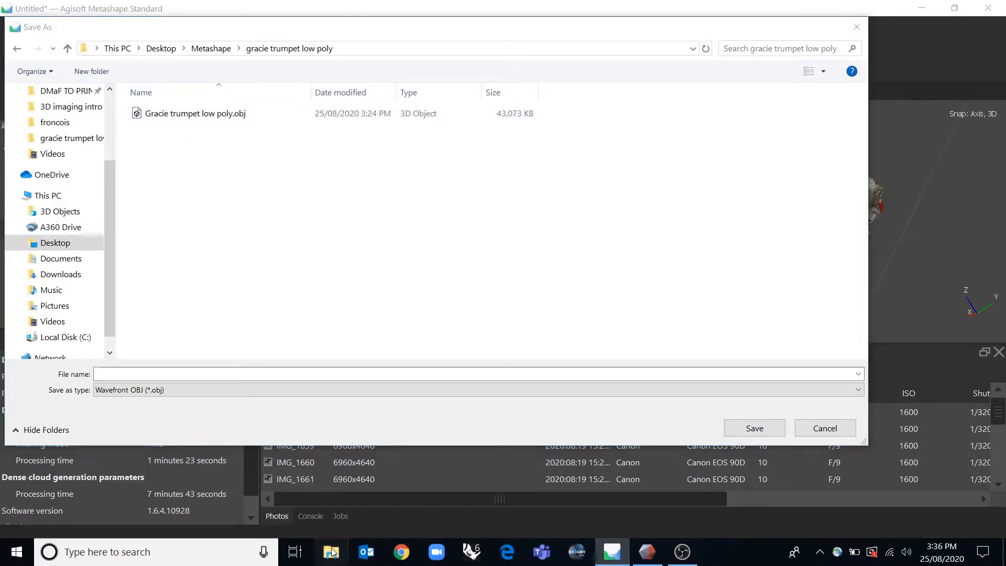
click(331, 553)
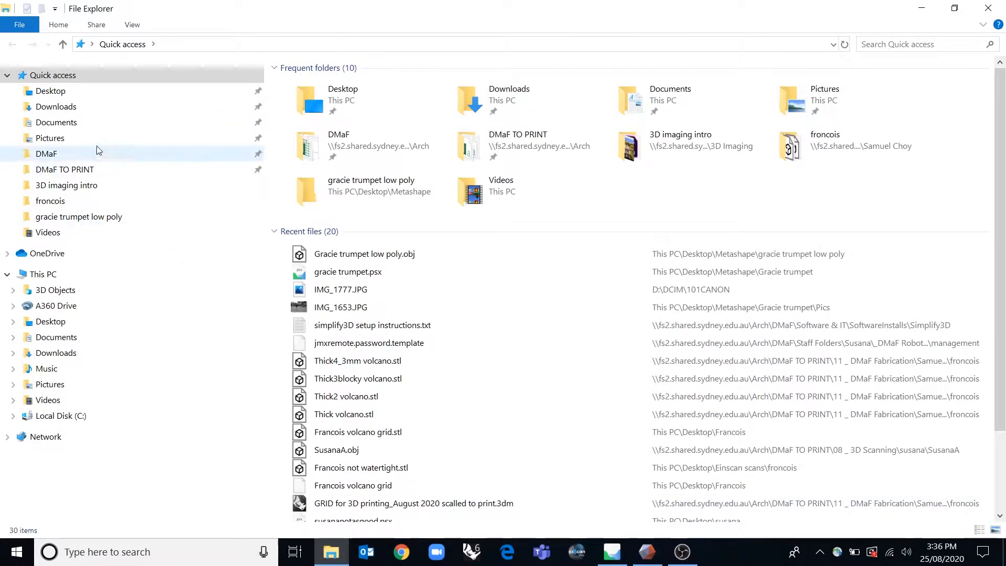
double_click(79, 216)
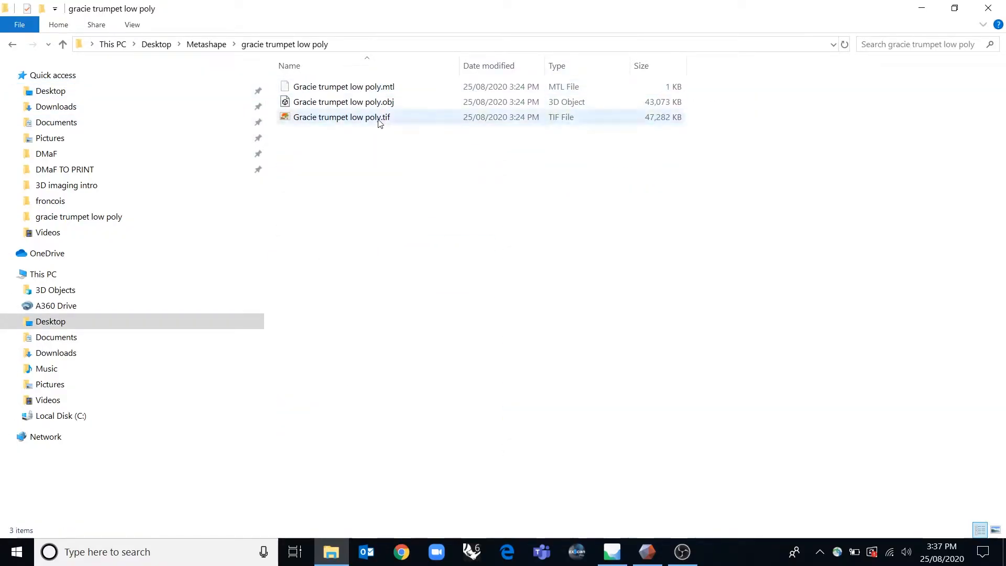
mouse_move(366, 116)
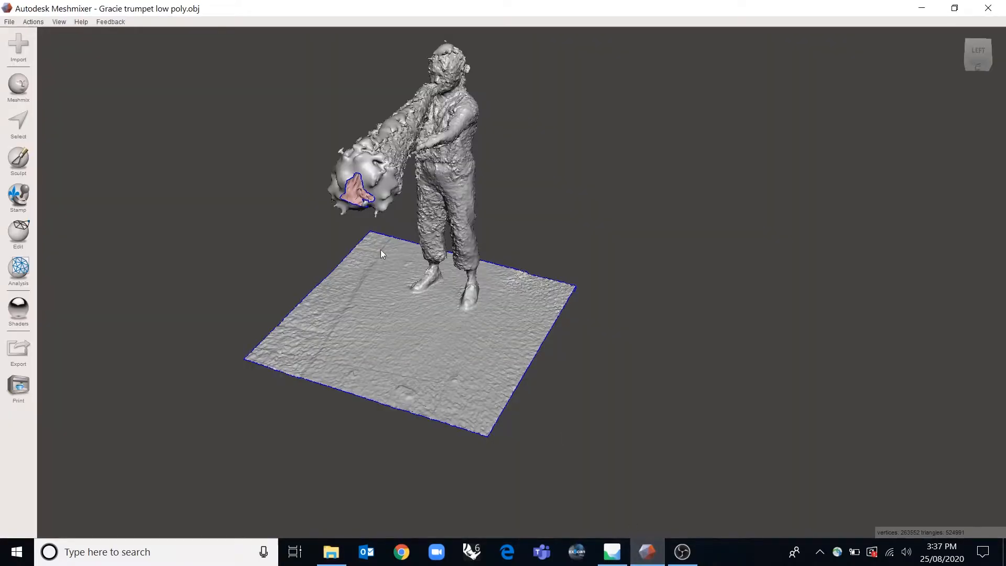
click(18, 308)
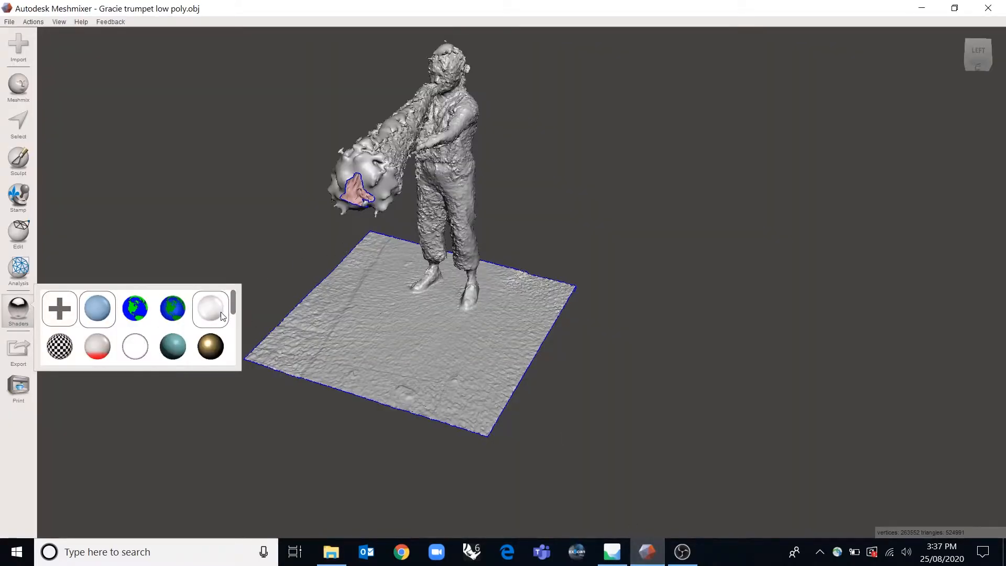
click(171, 308)
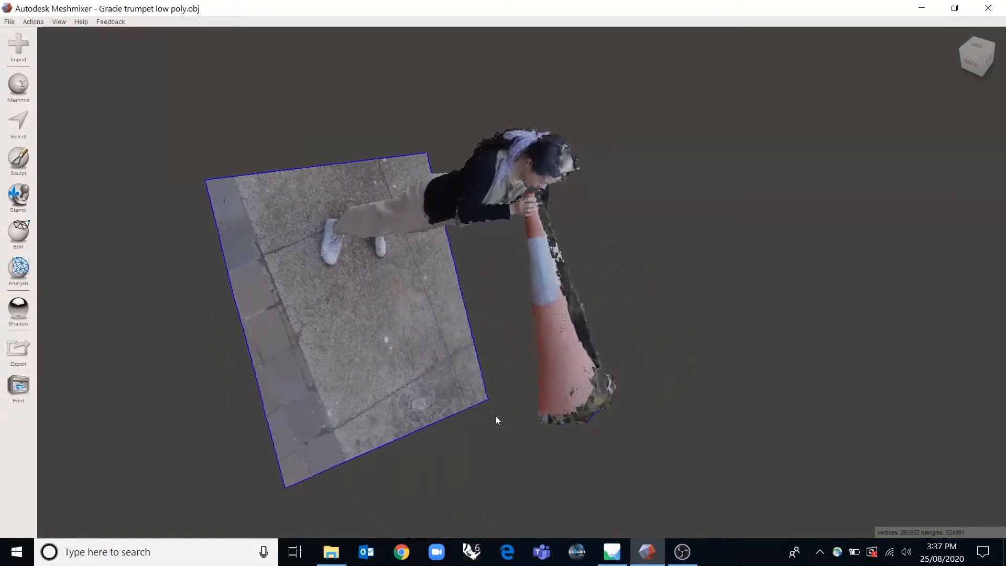
click(18, 312)
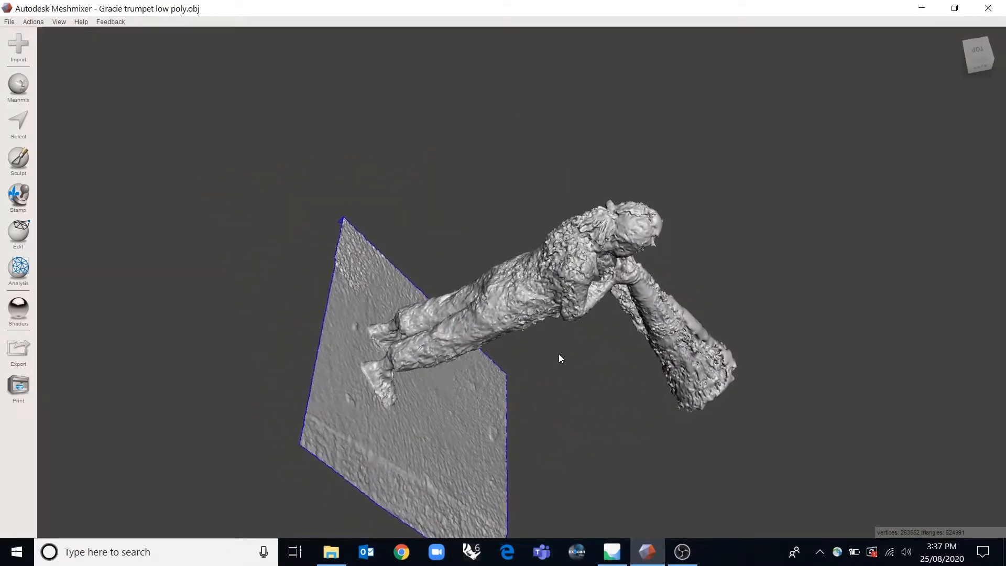
drag(559, 358, 493, 202)
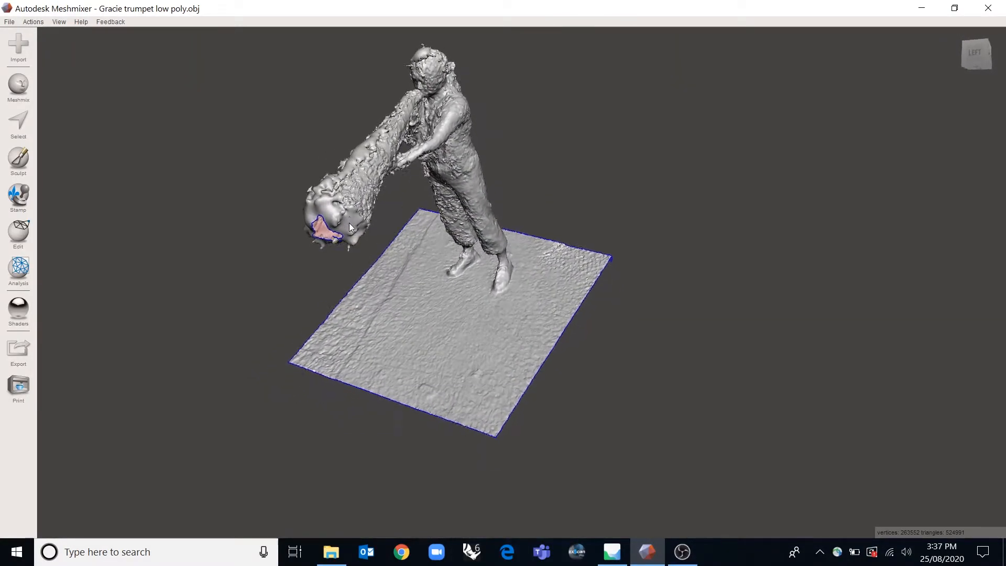
drag(350, 226, 472, 221)
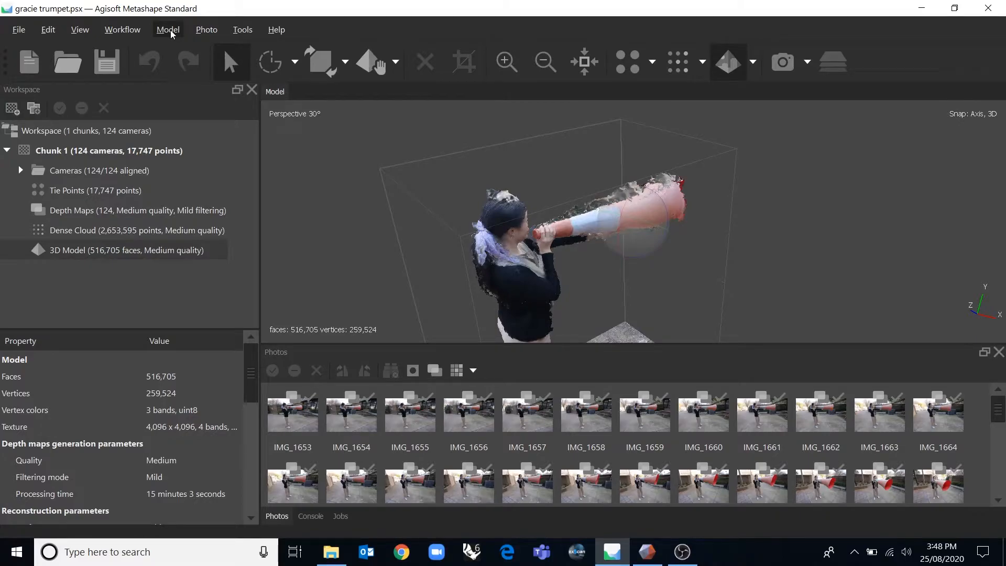
Browse the Model and Workflow menus and bring up Gradual Selection for the mesh.
click(168, 29)
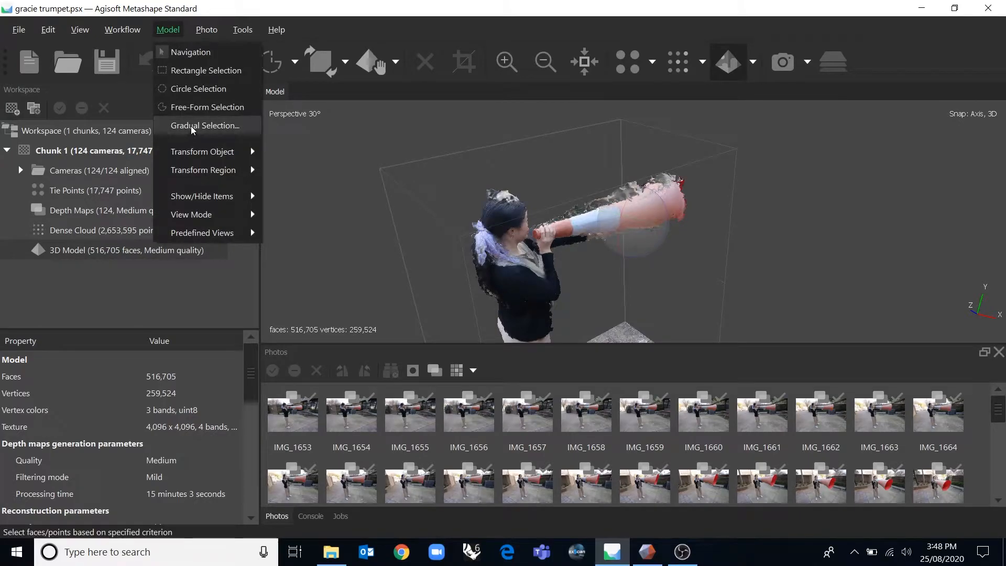
mouse_move(169, 142)
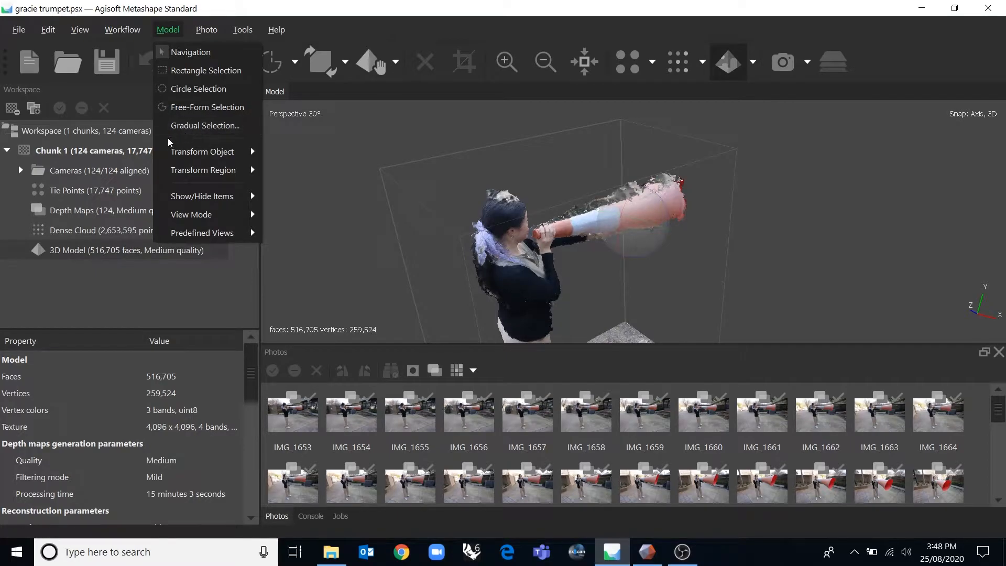
mouse_move(204, 125)
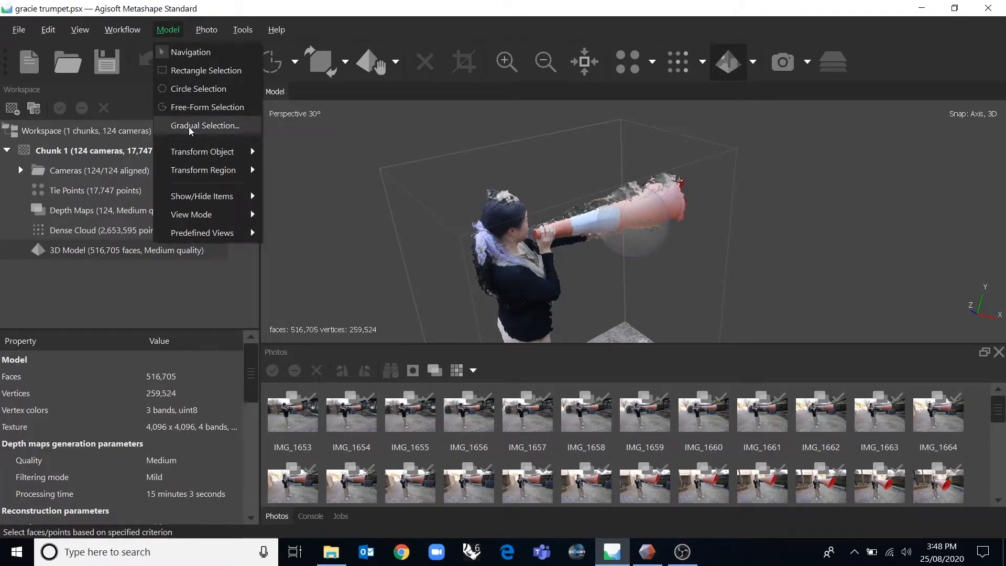
mouse_move(170, 34)
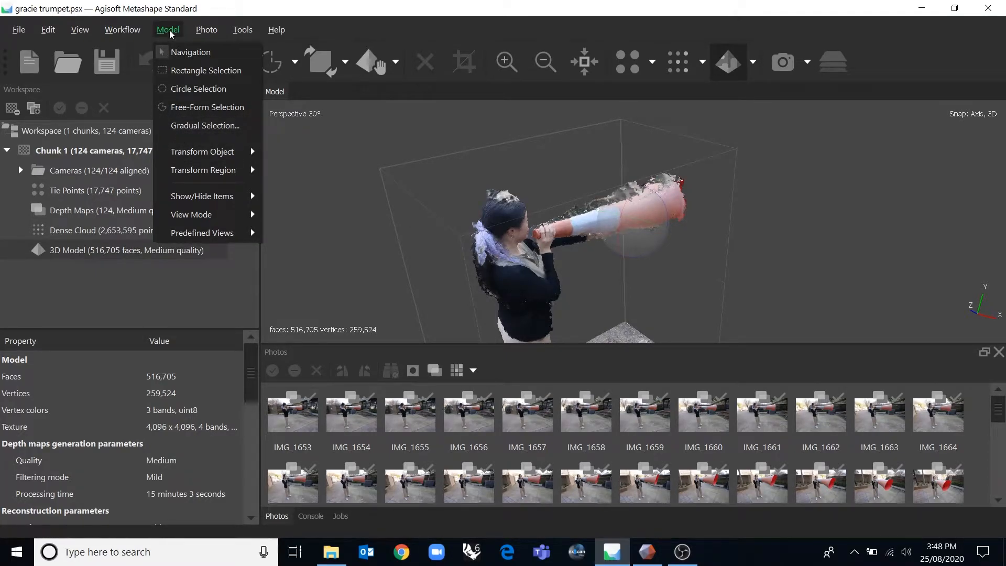
click(121, 29)
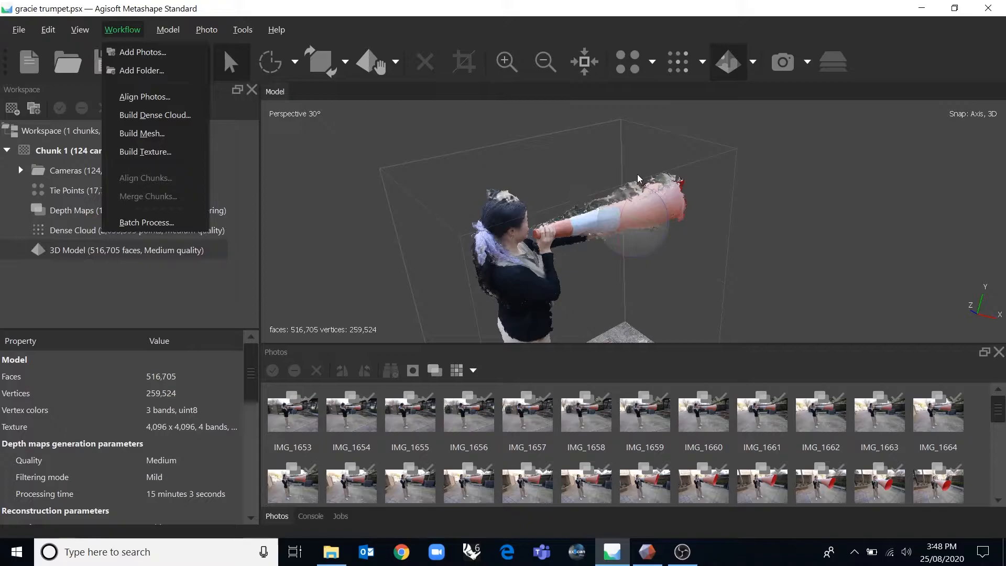
click(168, 29)
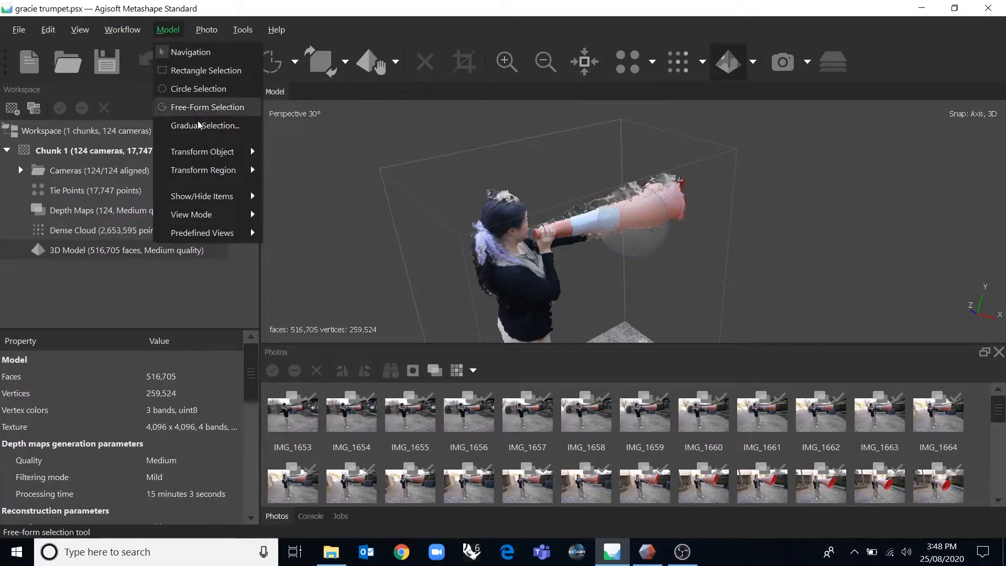
click(206, 125)
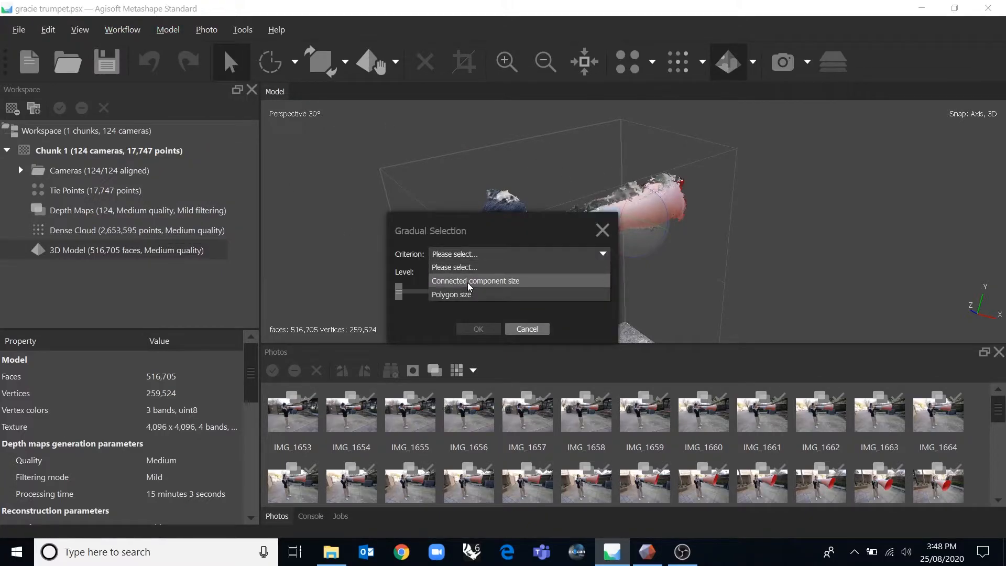
Select faces by connected component size, sliding the level 93–100 to maximum, selecting all 516,705 faces.
click(475, 281)
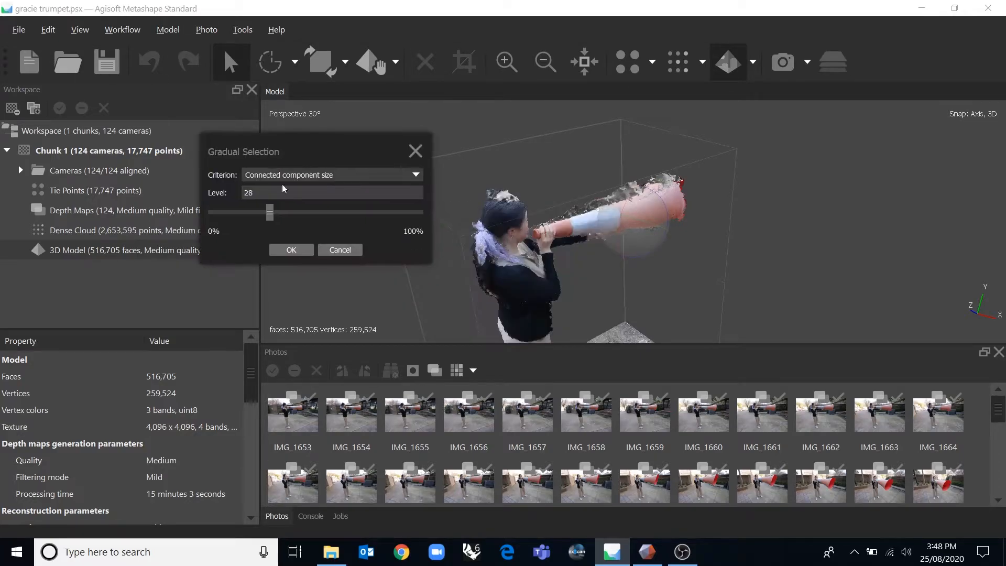
drag(269, 212, 405, 212)
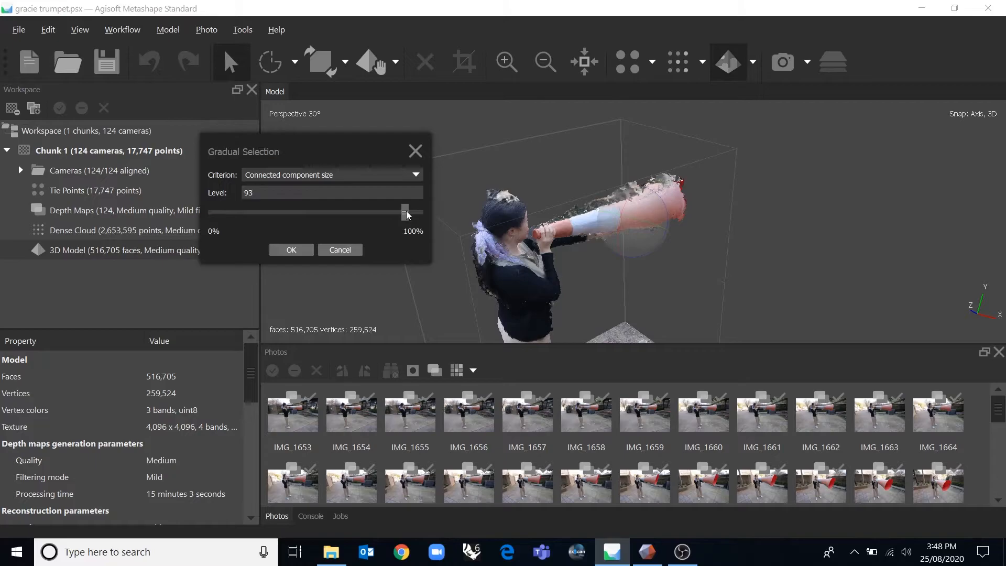
drag(405, 211, 422, 211)
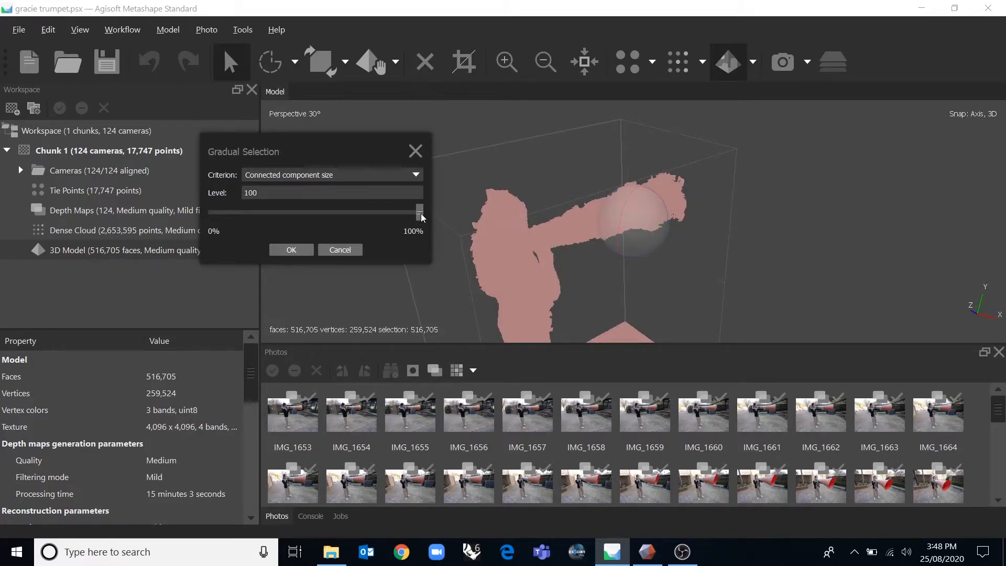
drag(421, 210, 413, 211)
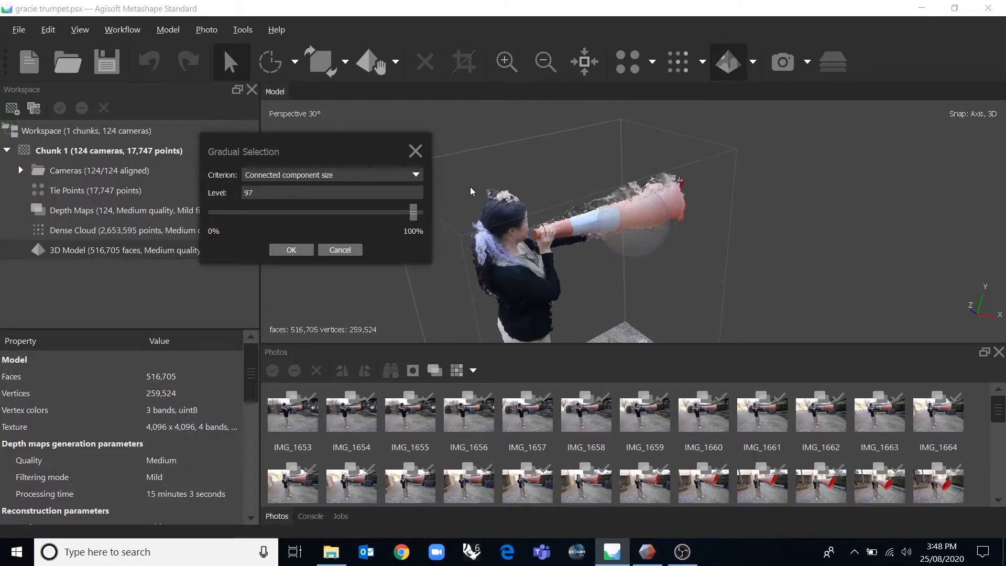
drag(413, 212, 419, 212)
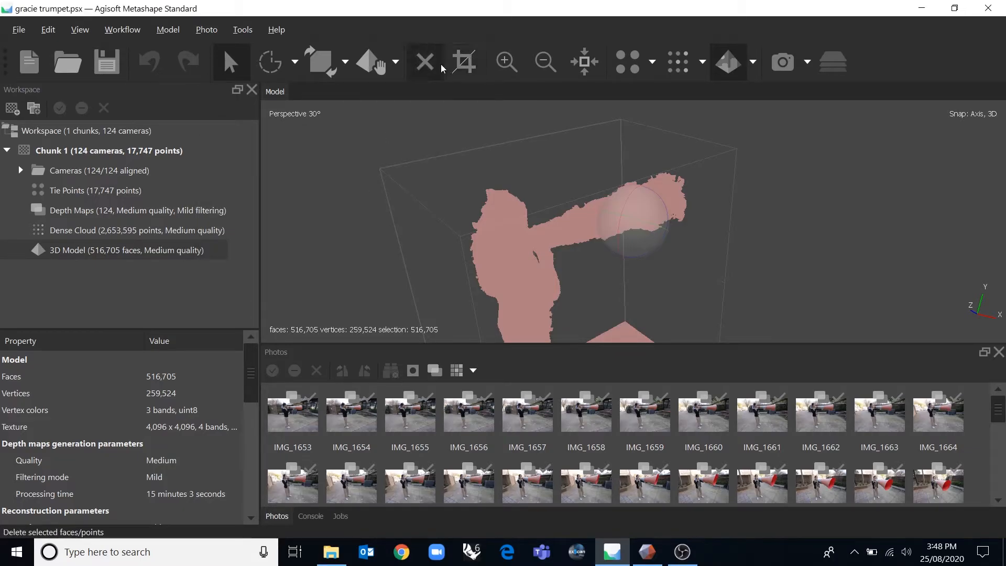
click(424, 62)
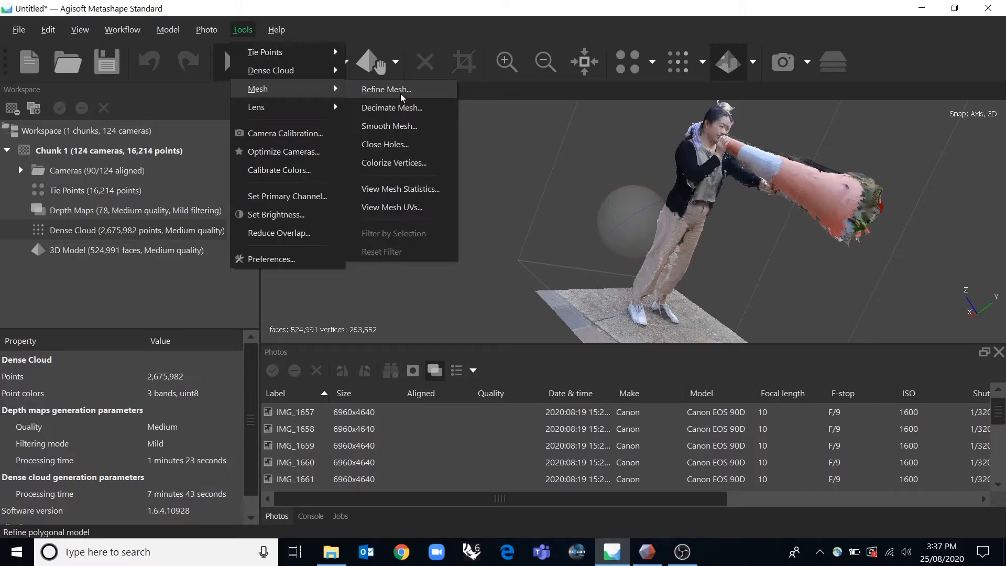
mouse_move(391, 108)
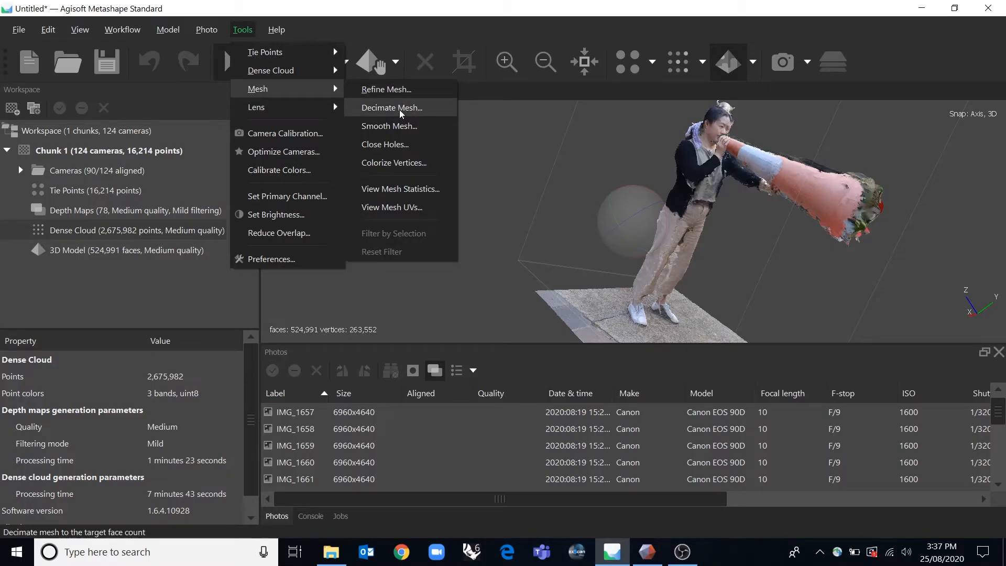
mouse_move(395, 125)
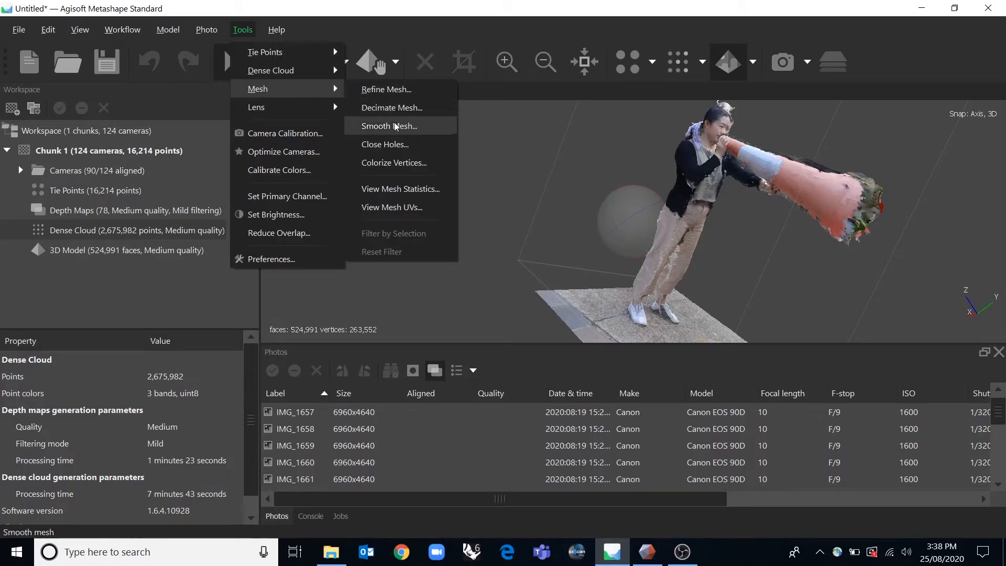
mouse_move(392, 207)
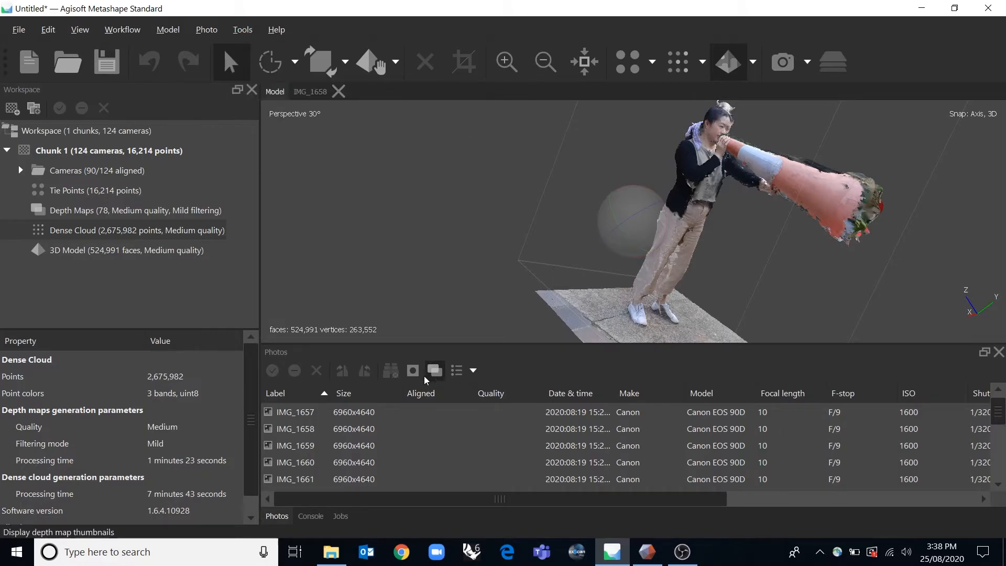
Show photo thumbnails, open IMG_1654 and add a rectangular paving patch to its mask.
click(413, 371)
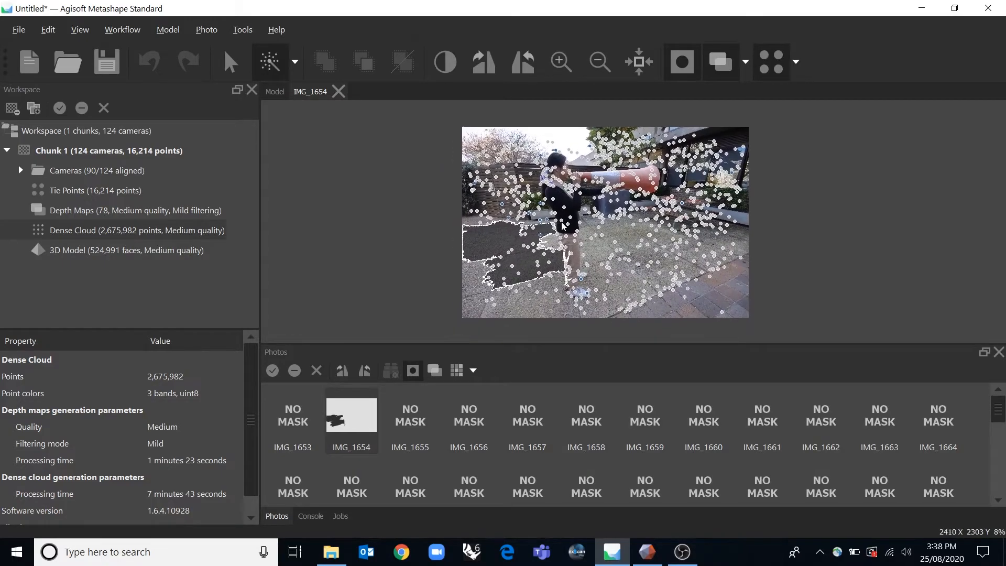
click(294, 62)
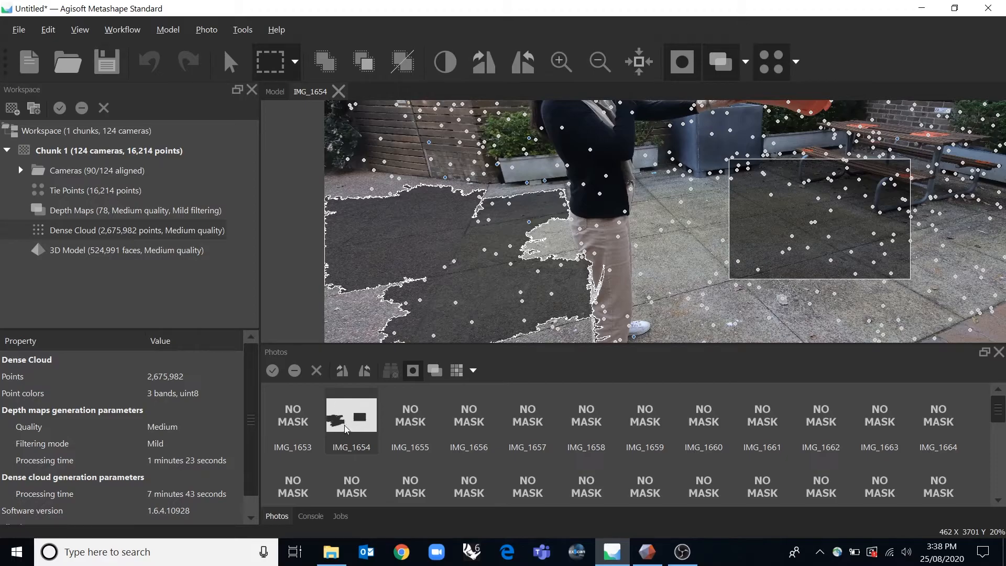
mouse_move(361, 431)
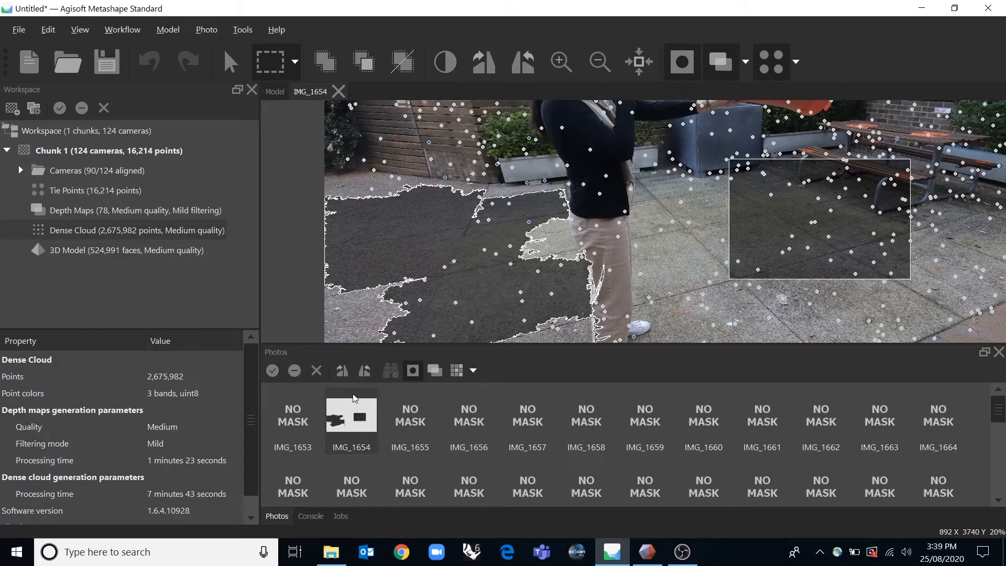
mouse_move(446, 270)
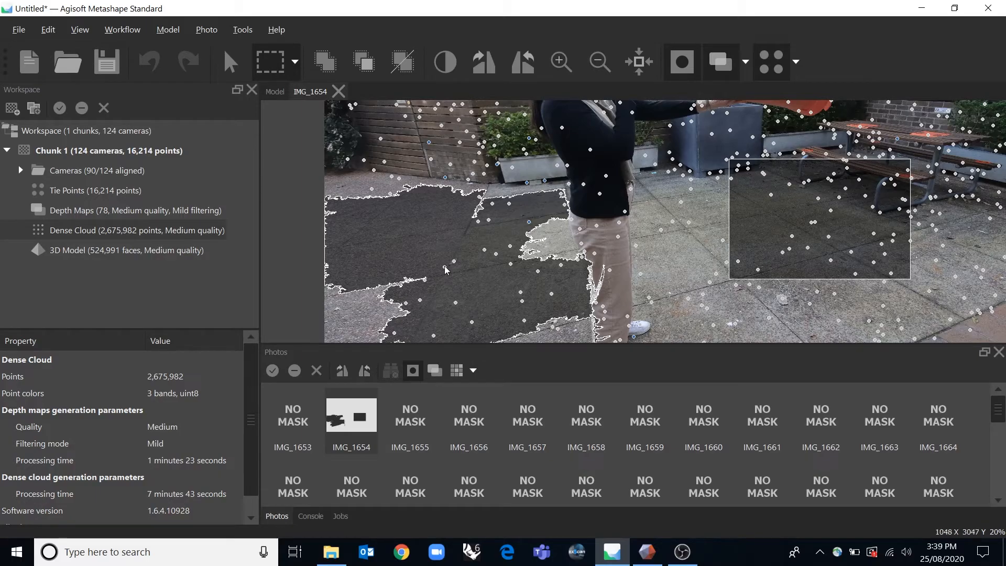
scroll(down, 3)
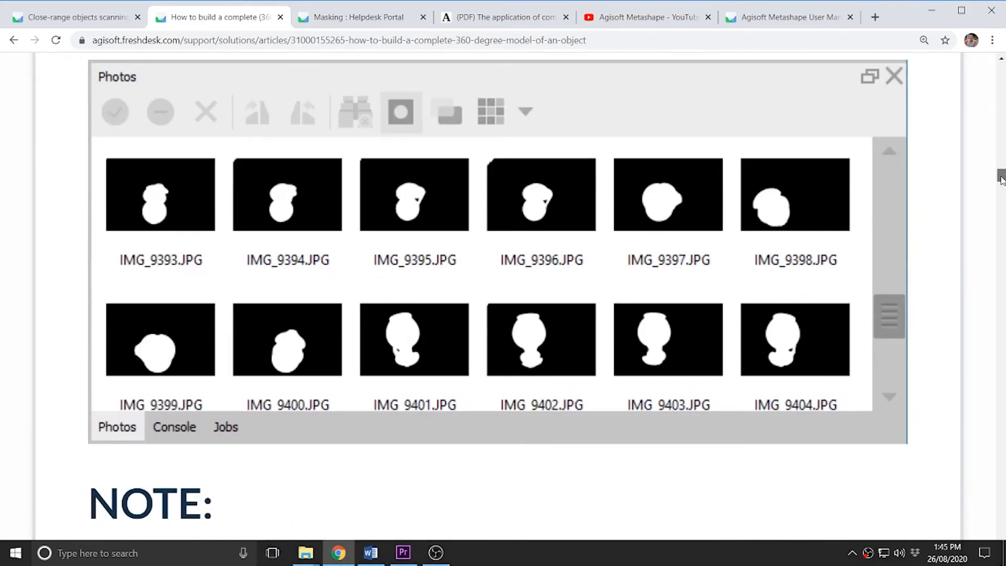
Finish reading the 360-degree model article, then bring up the Masks article's Editing masks section.
scroll(down, 3)
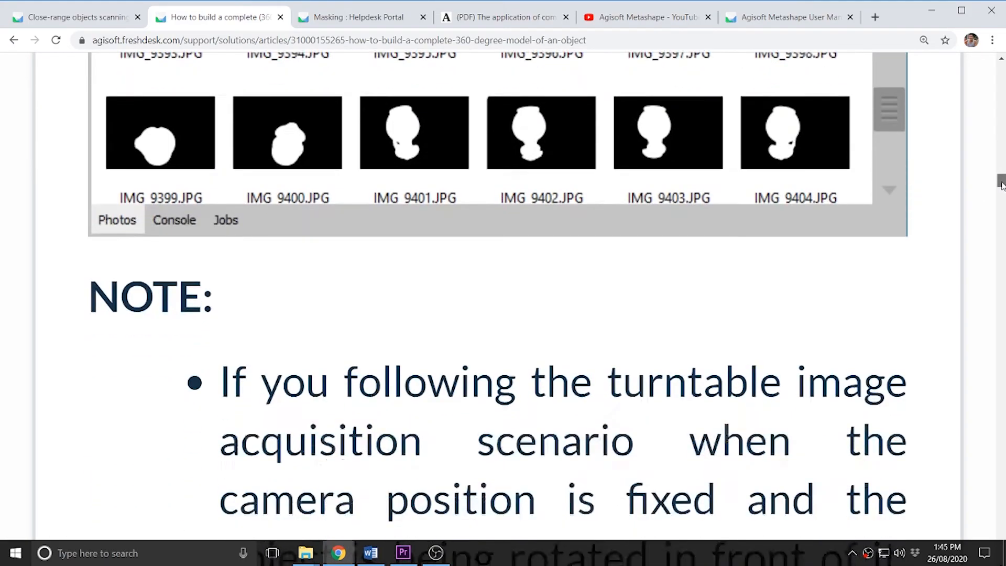
scroll(down, 3)
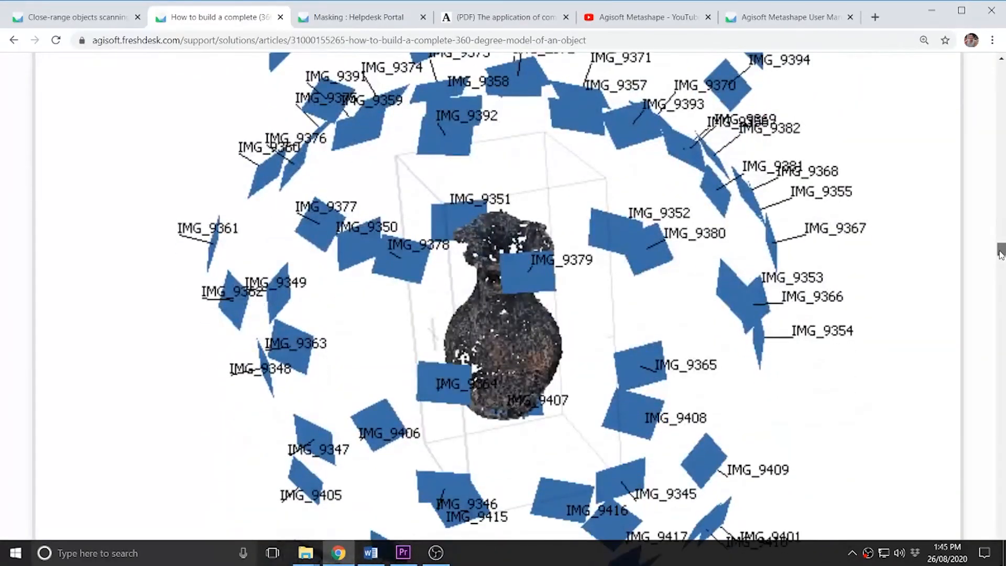
click(359, 17)
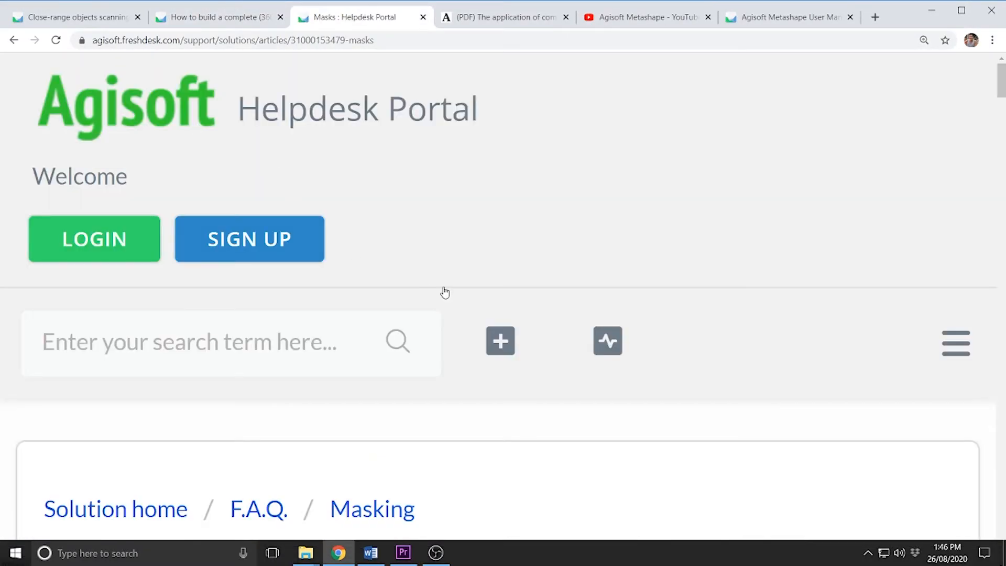
scroll(down, 3)
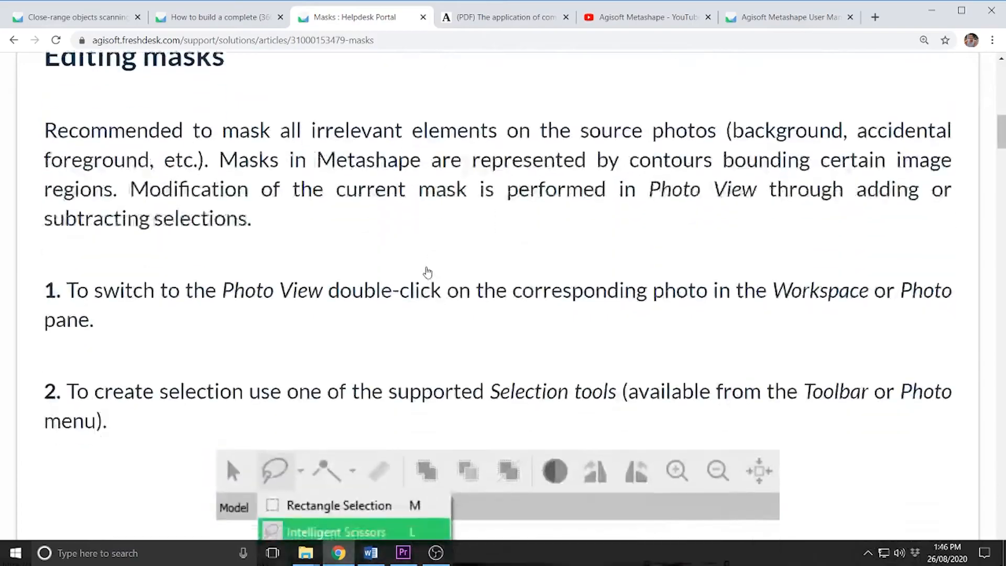